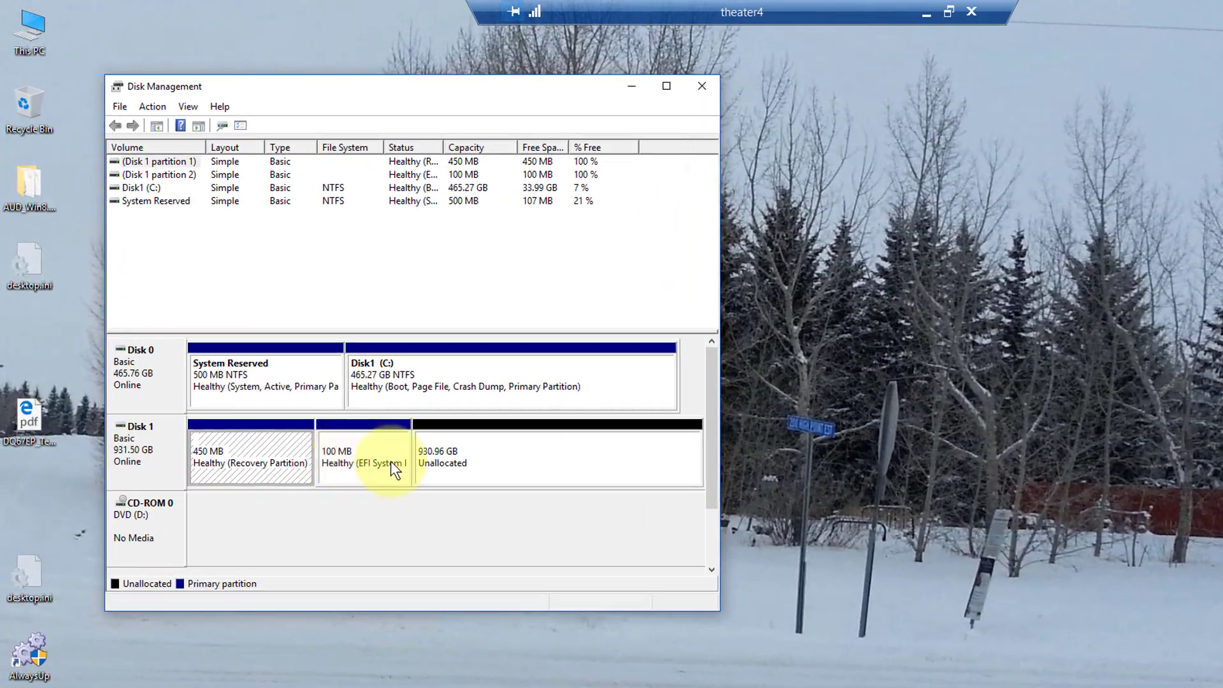
Inspect Disk 1's unallocated space, EFI and Recovery partitions, then launch PowerShell (Admin).
right_click(449, 457)
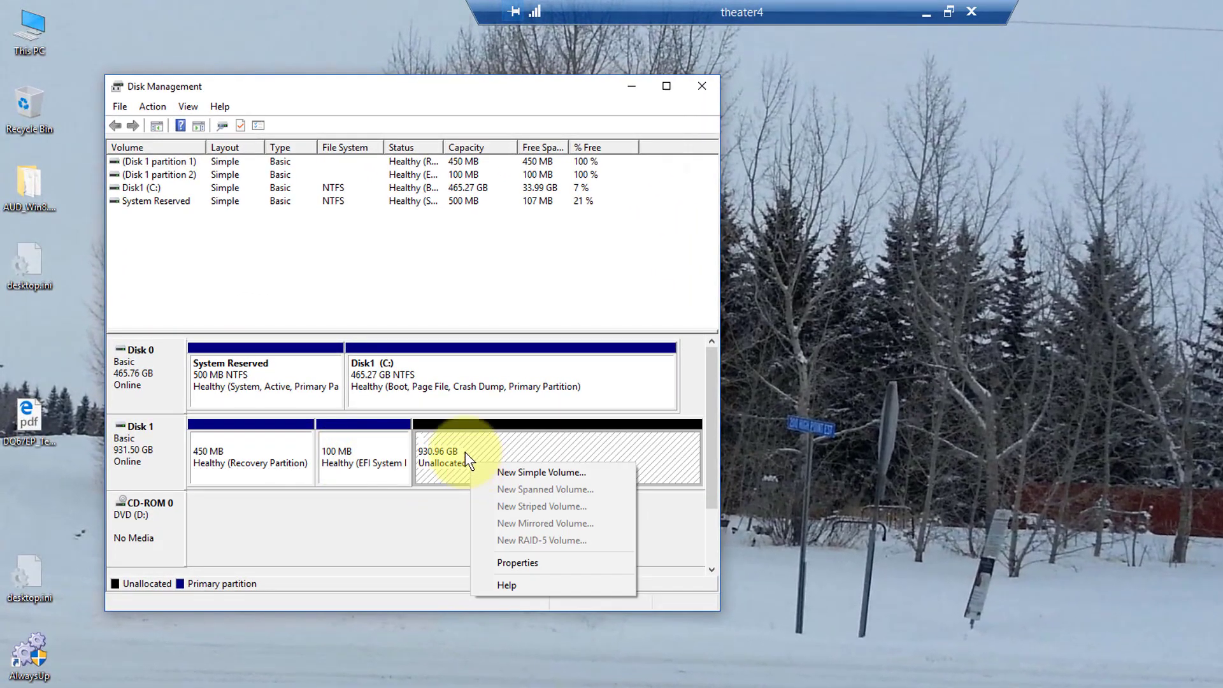
mouse_move(482, 466)
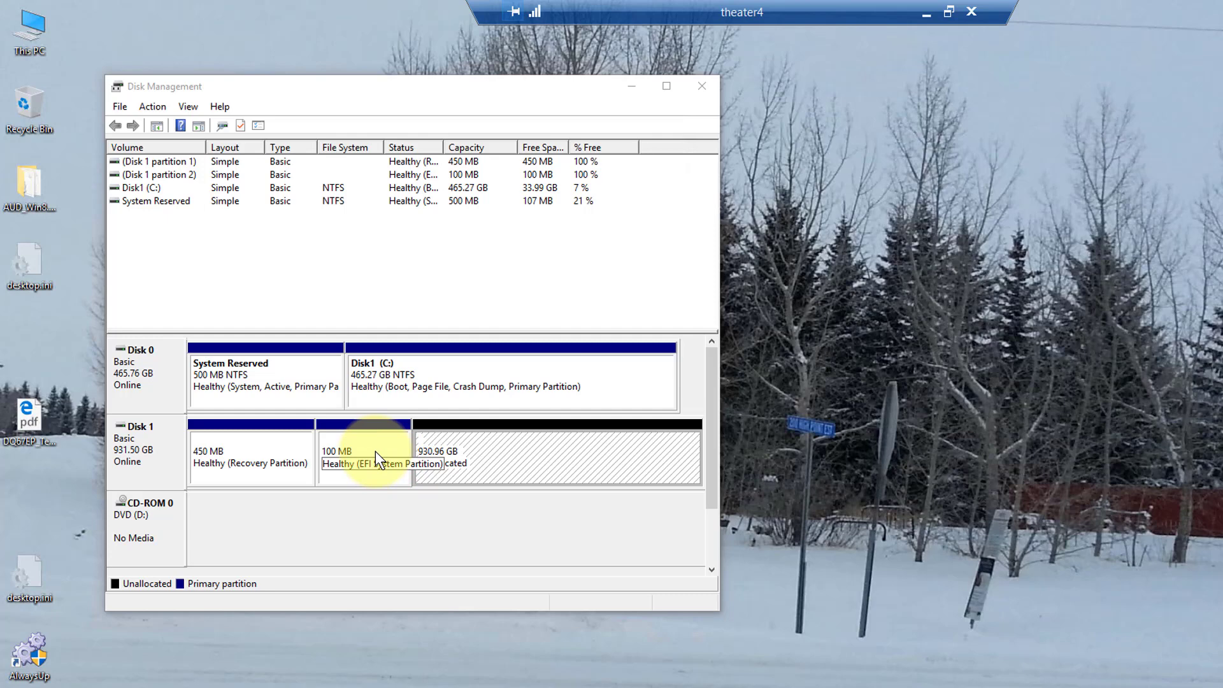
left_click(363, 456)
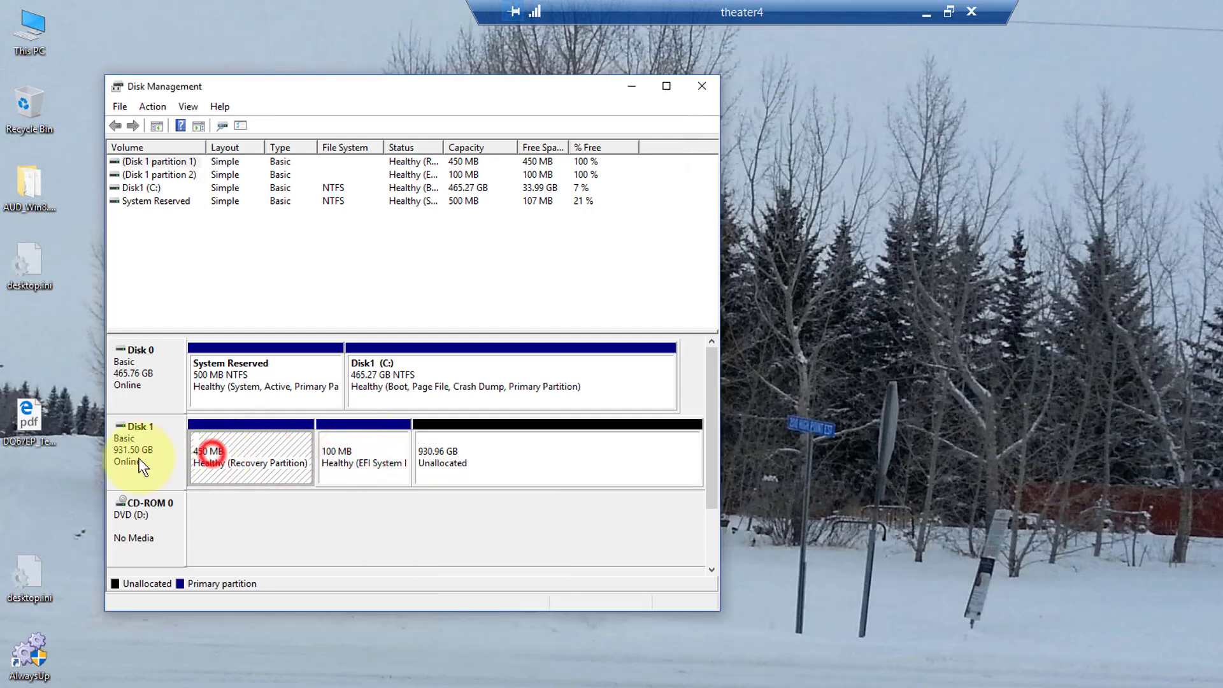
right_click(140, 449)
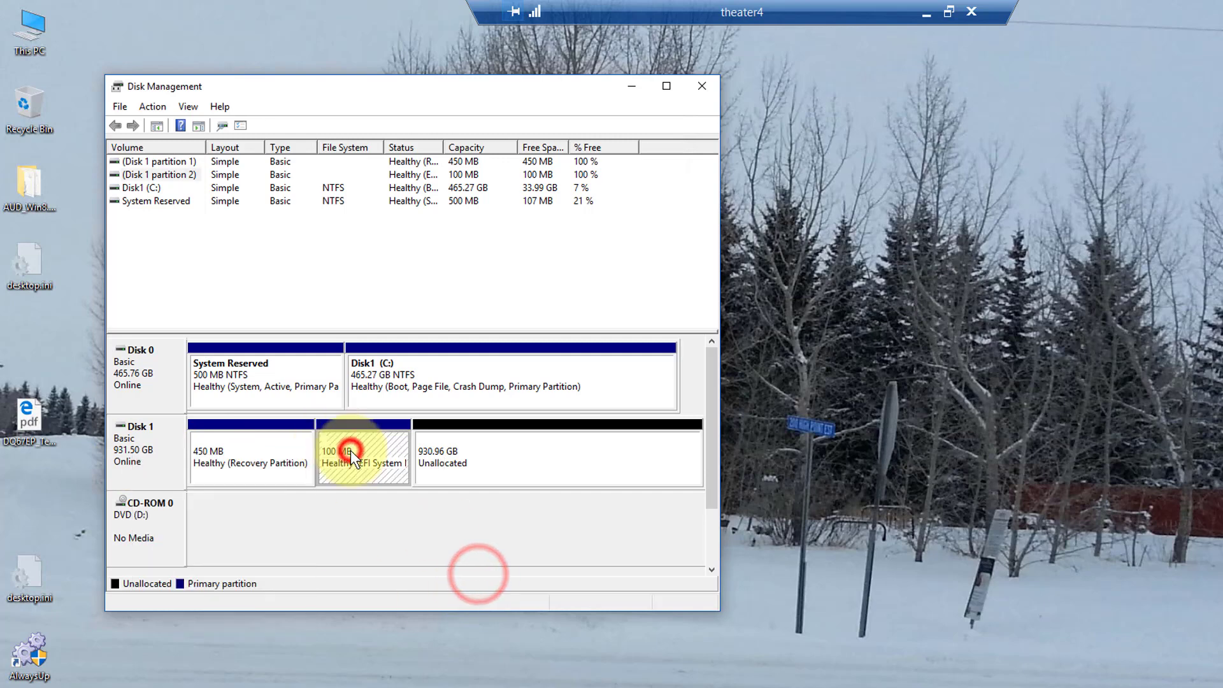
left_click(250, 452)
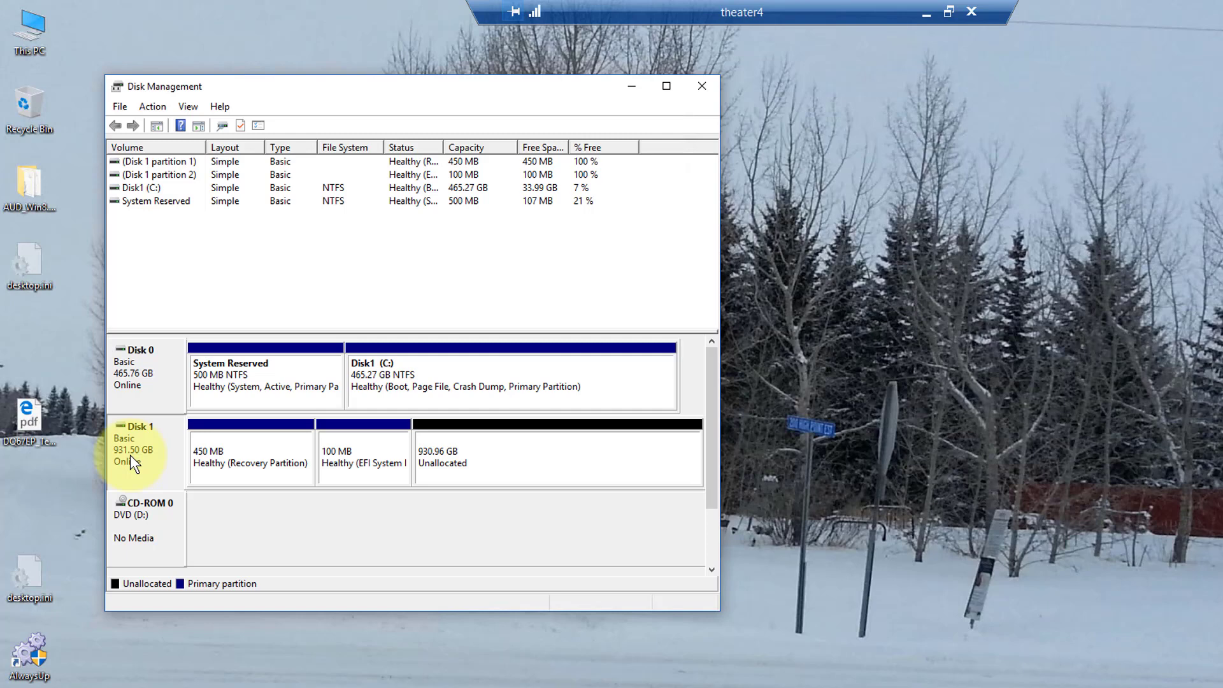
left_click(250, 456)
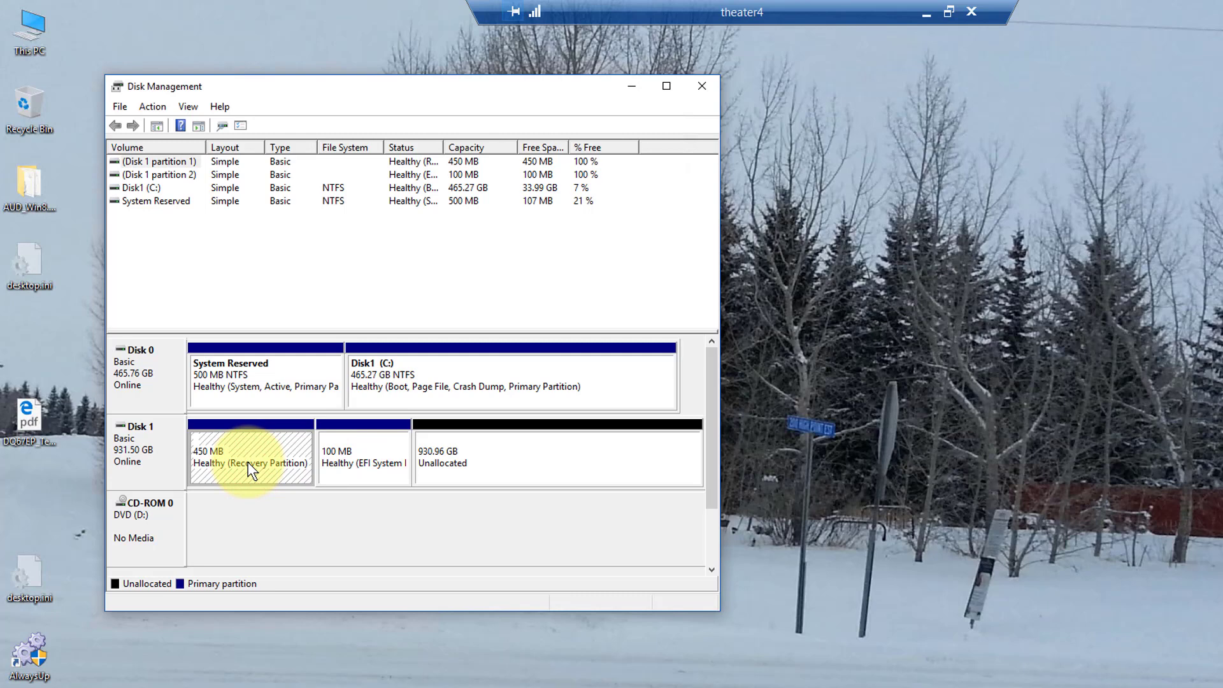
mouse_move(279, 462)
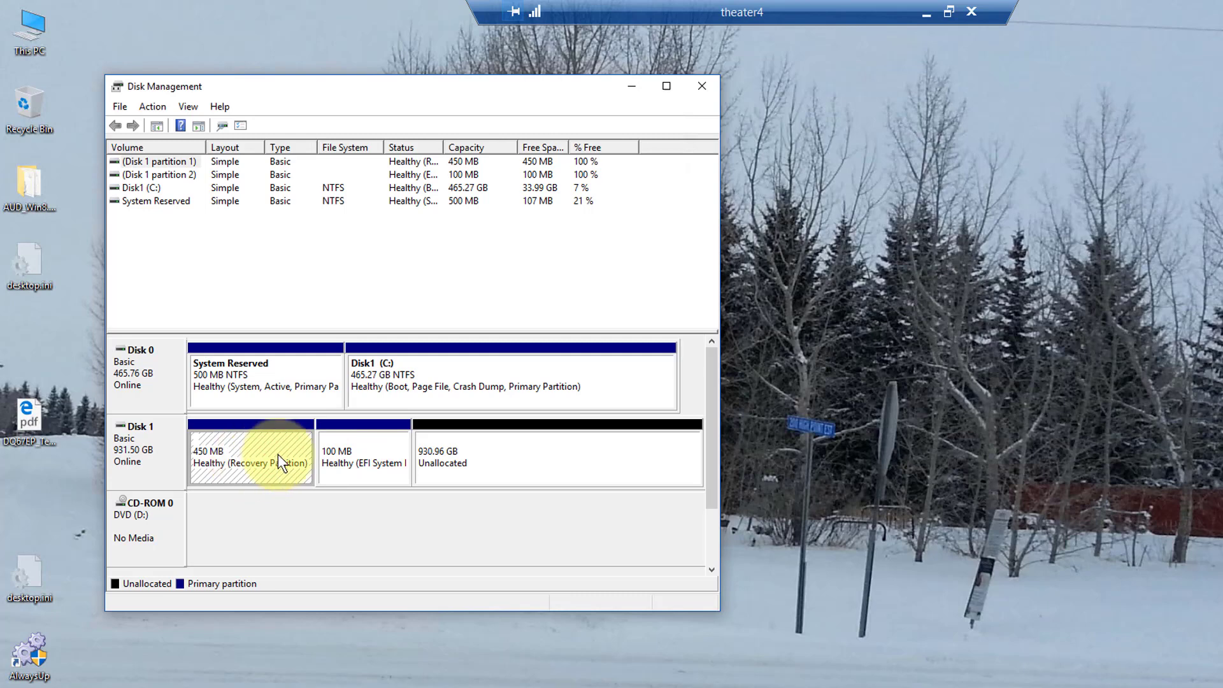
left_click(363, 457)
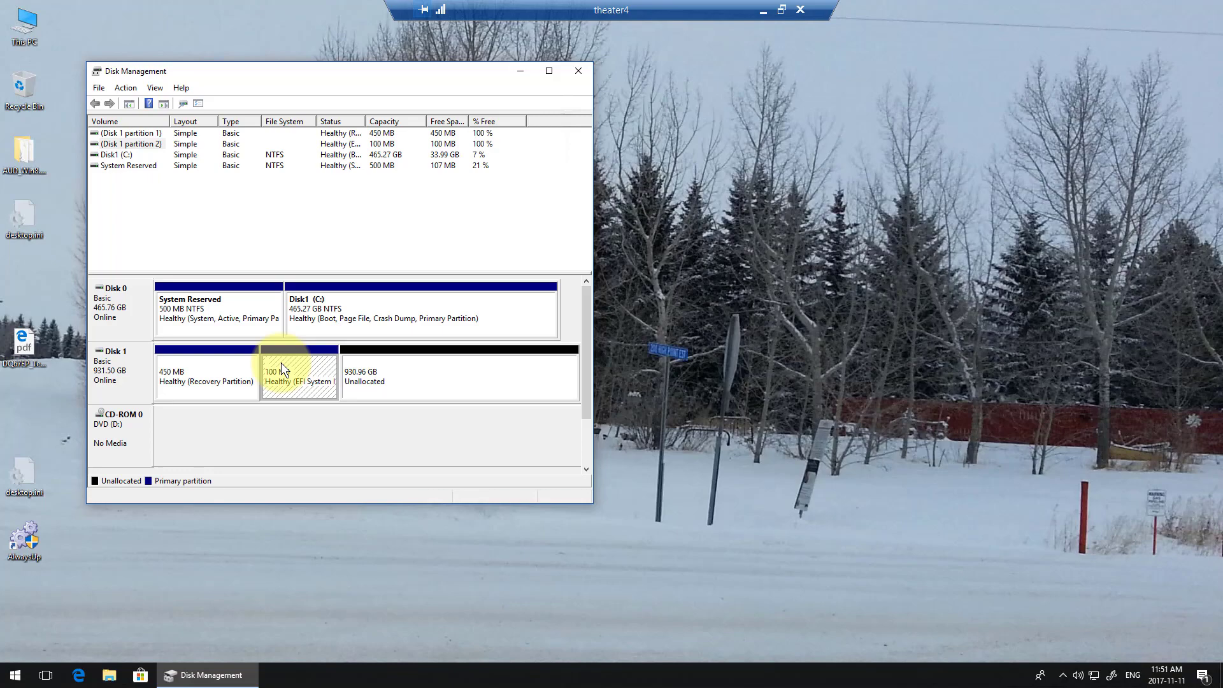
right_click(14, 674)
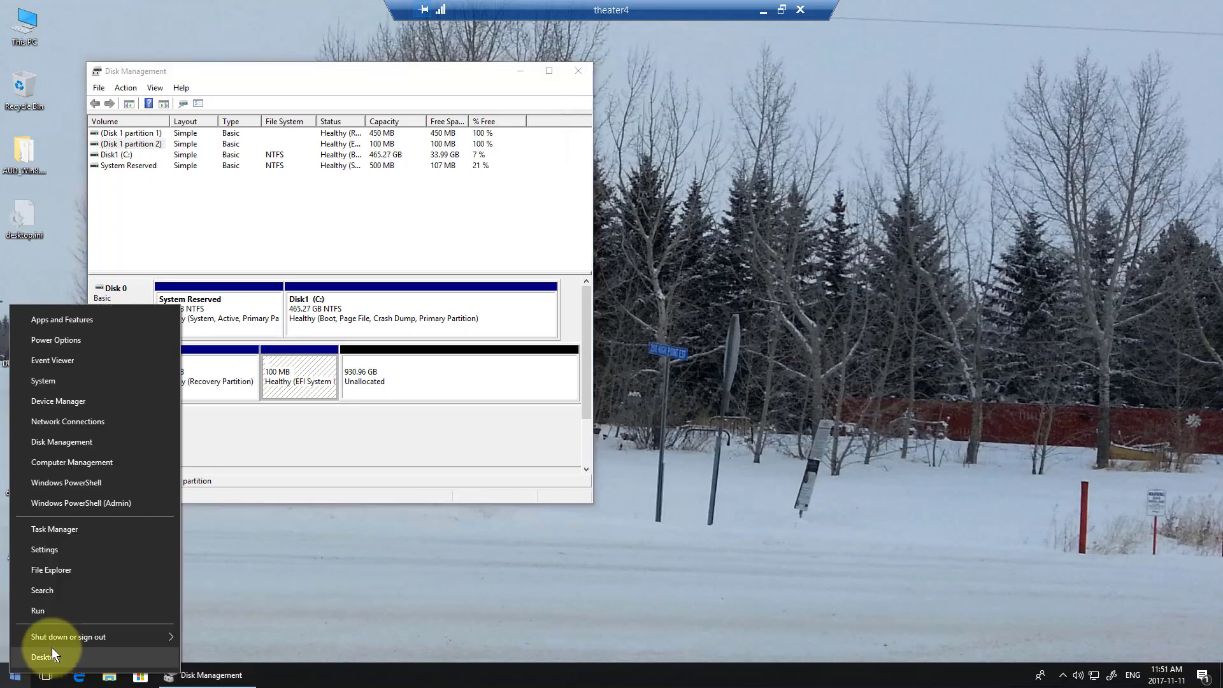
left_click(534, 379)
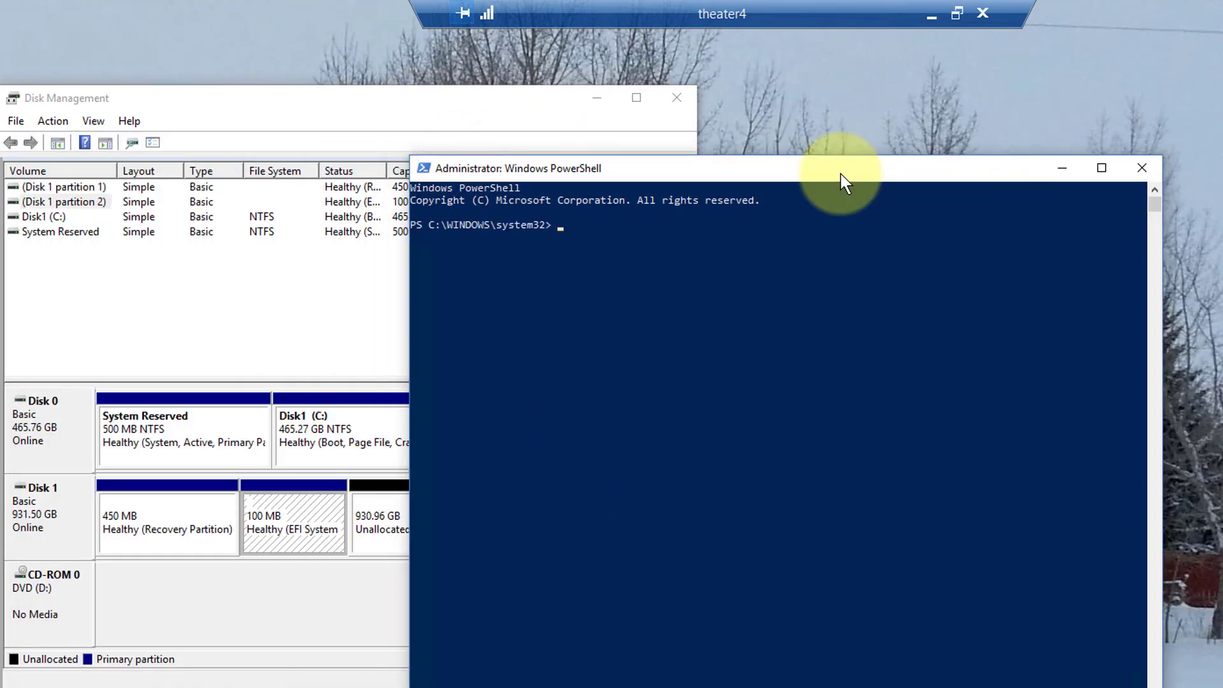
Start the diskpart utility from PowerShell.
type("diskpart")
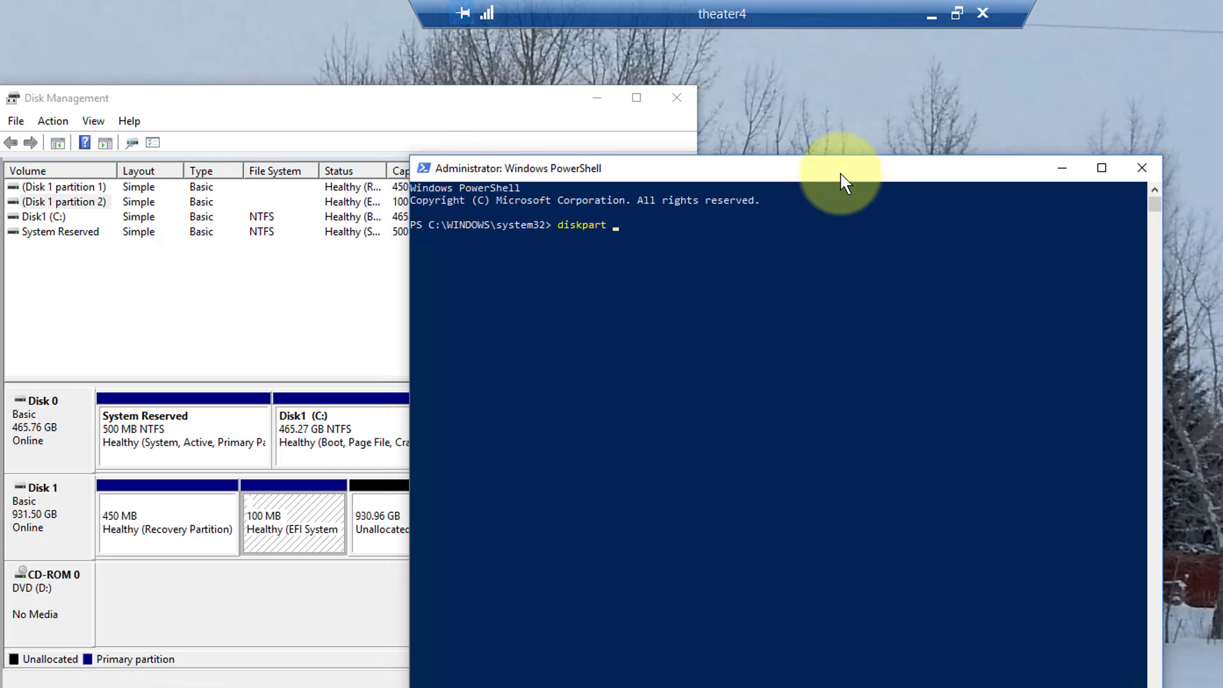
key("Return")
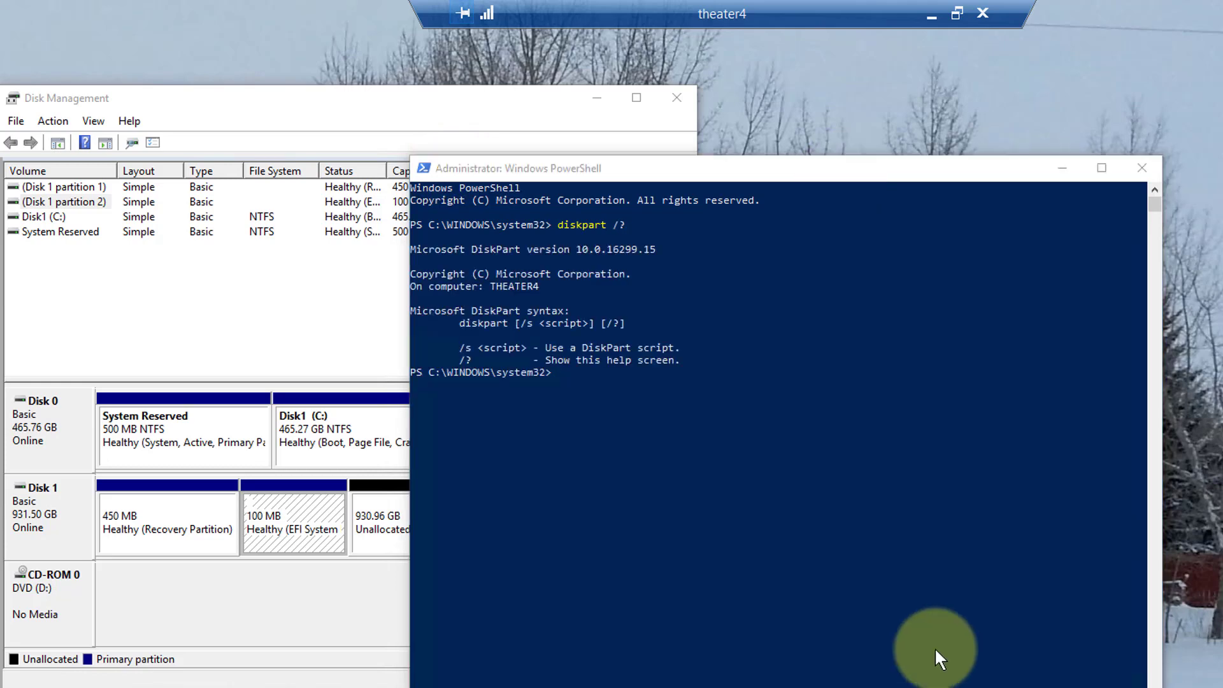
type("disk")
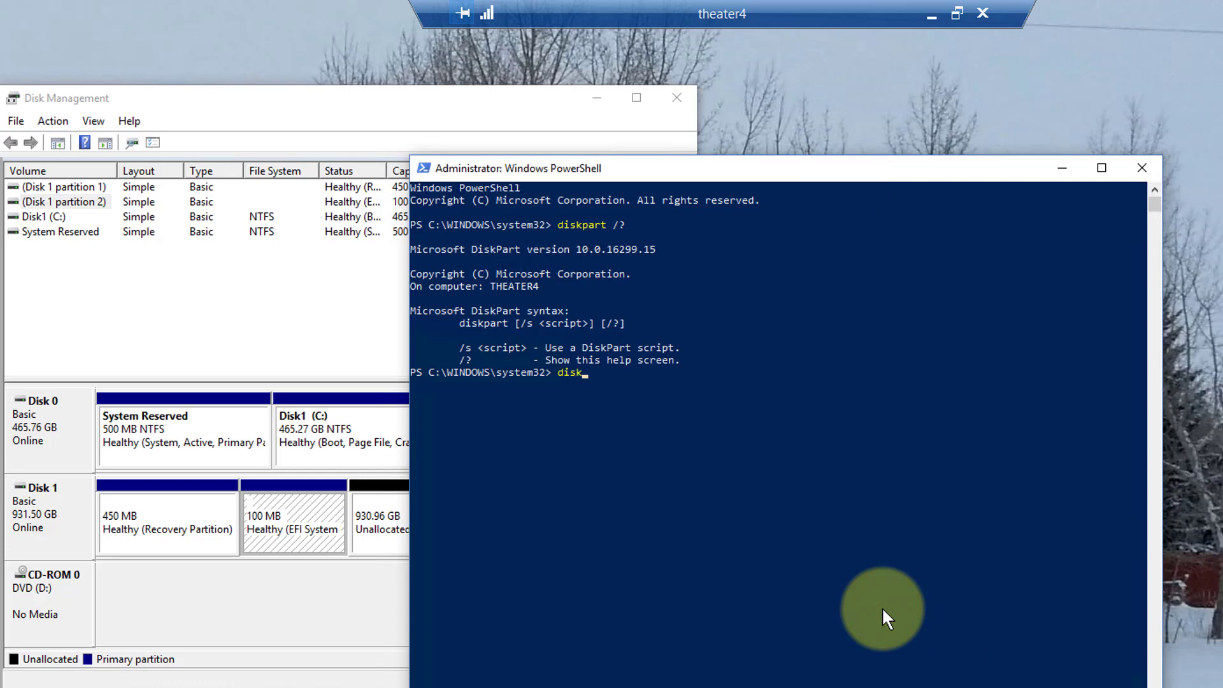
key("Return")
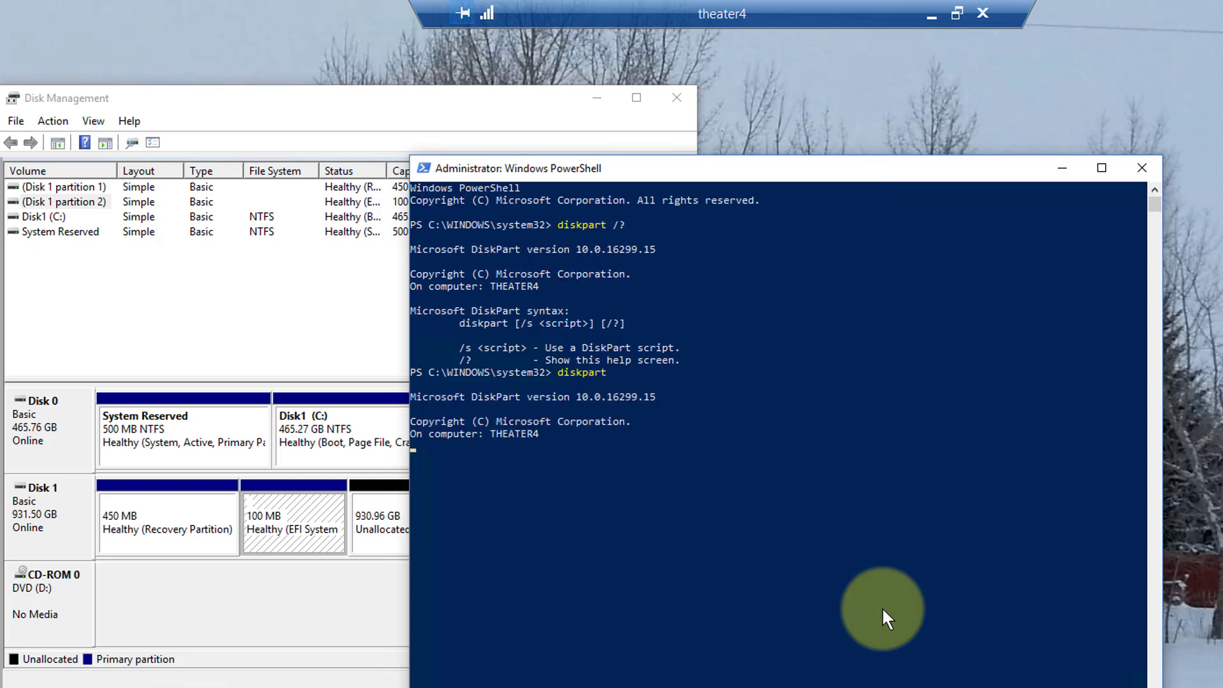
key("Return")
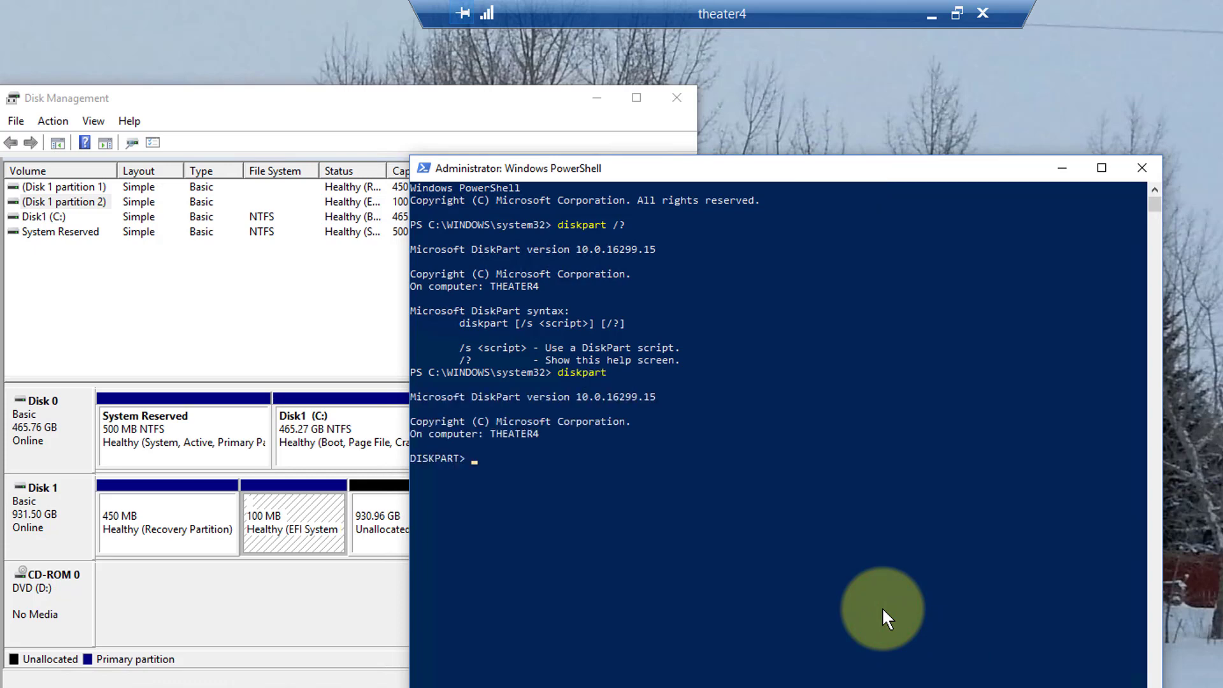
List disks, select Disk 1 and list its partitions.
type("list disk")
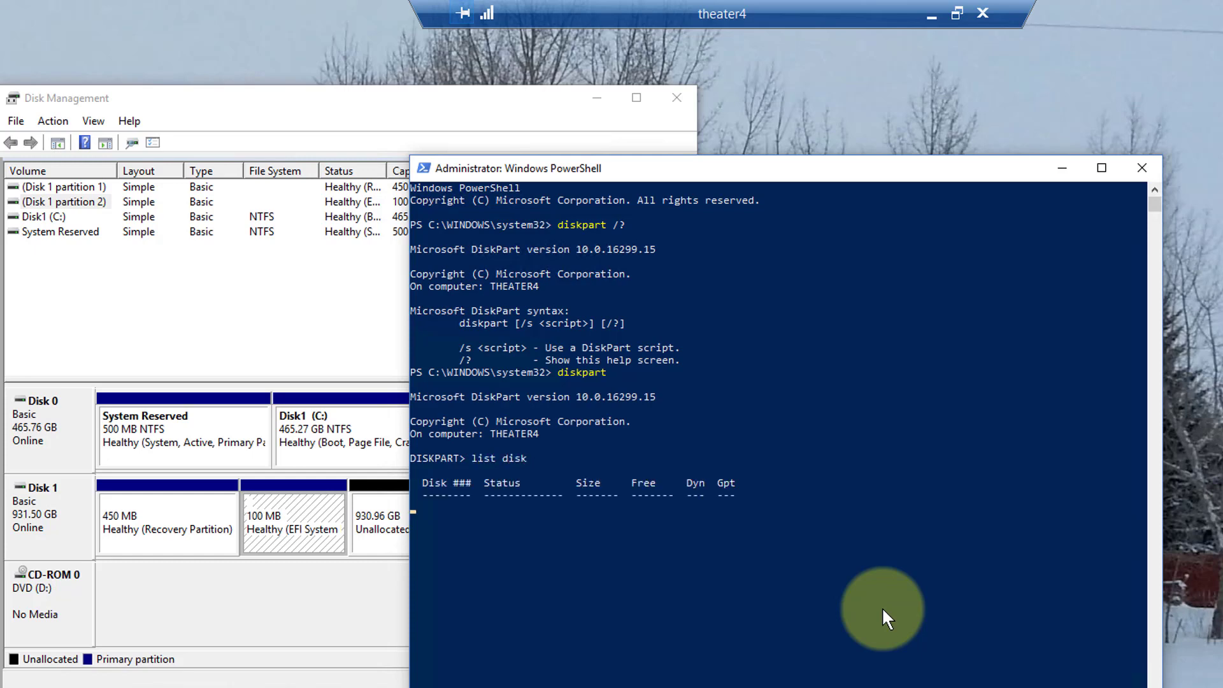
key("Return")
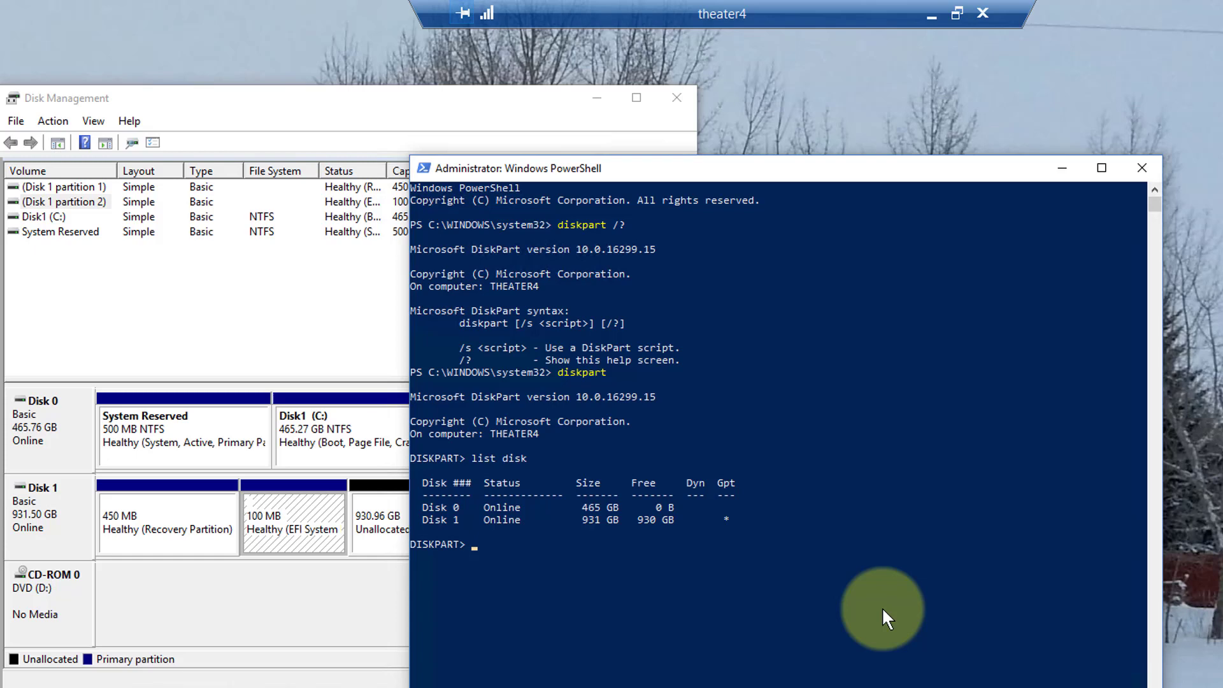
mouse_move(899, 615)
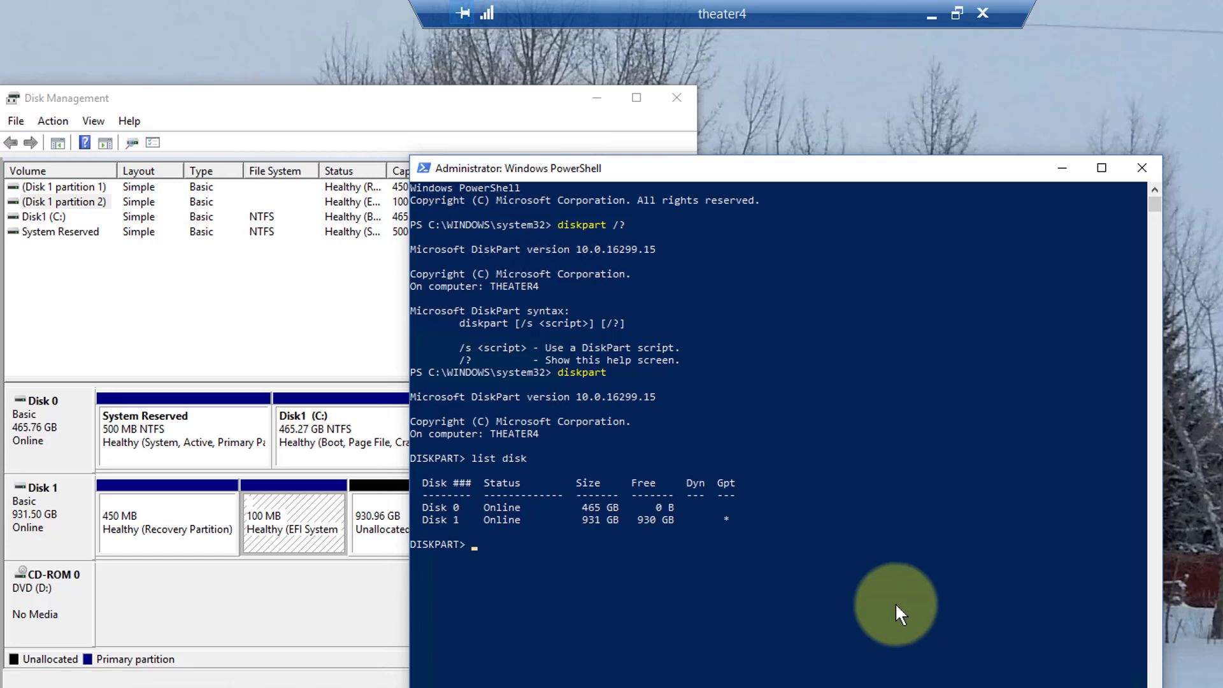
mouse_move(759, 648)
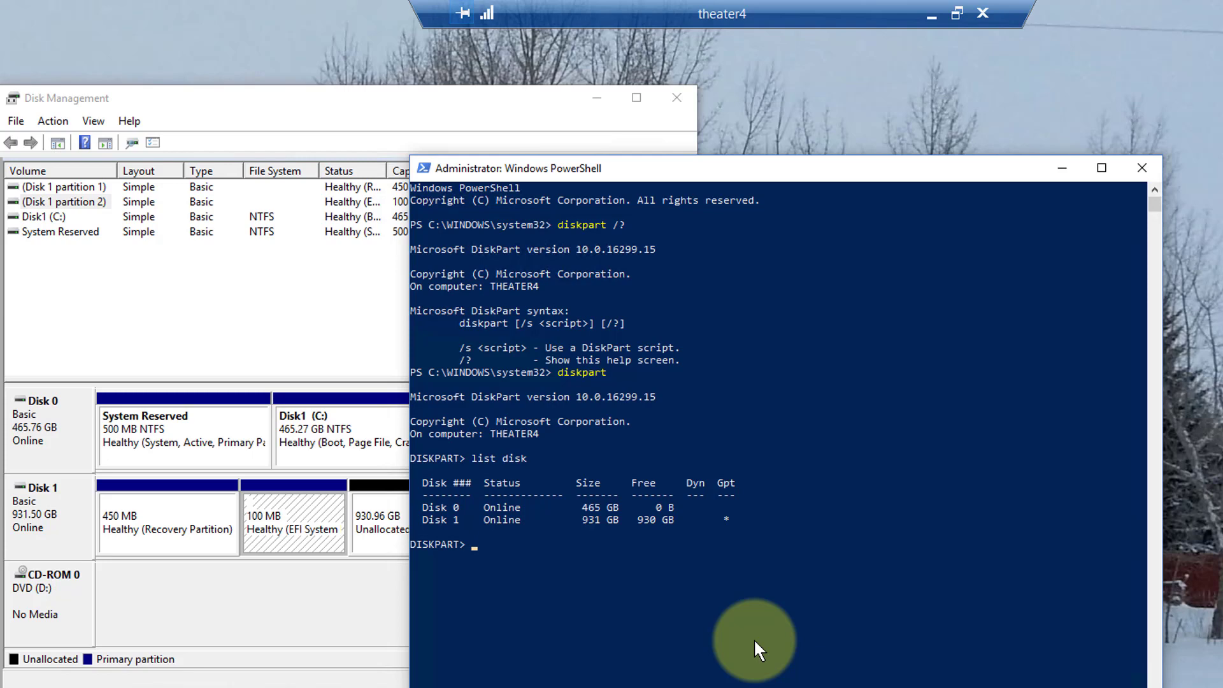
type("select d")
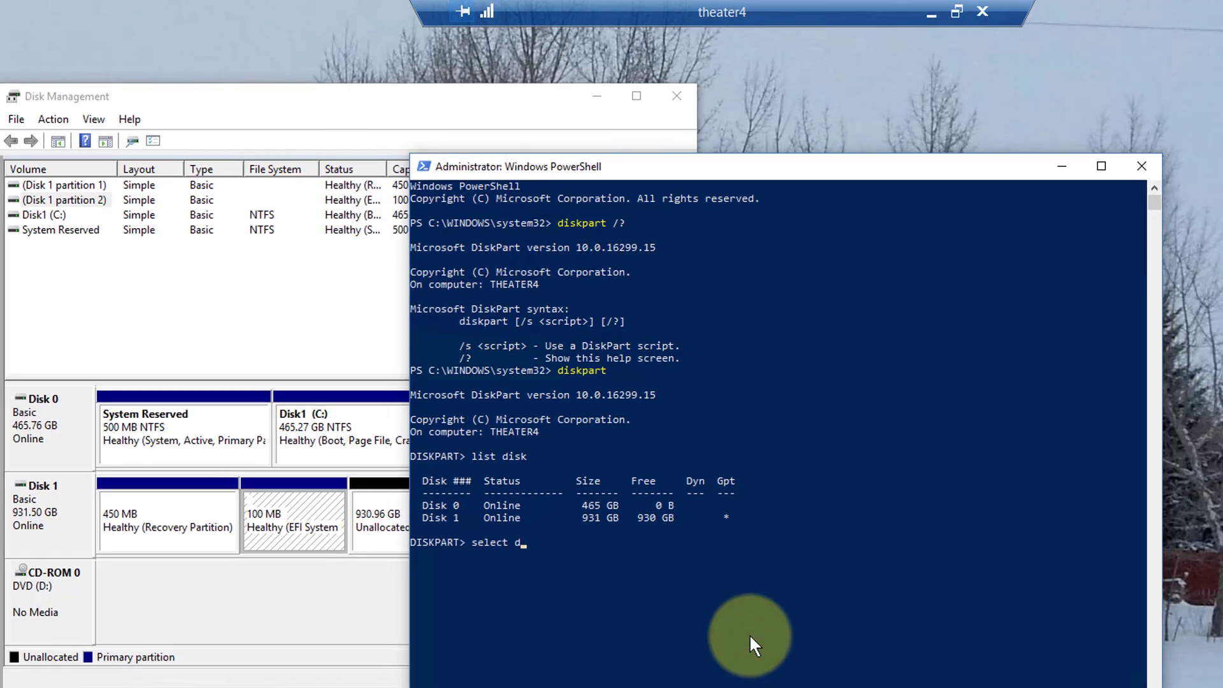
key("Return")
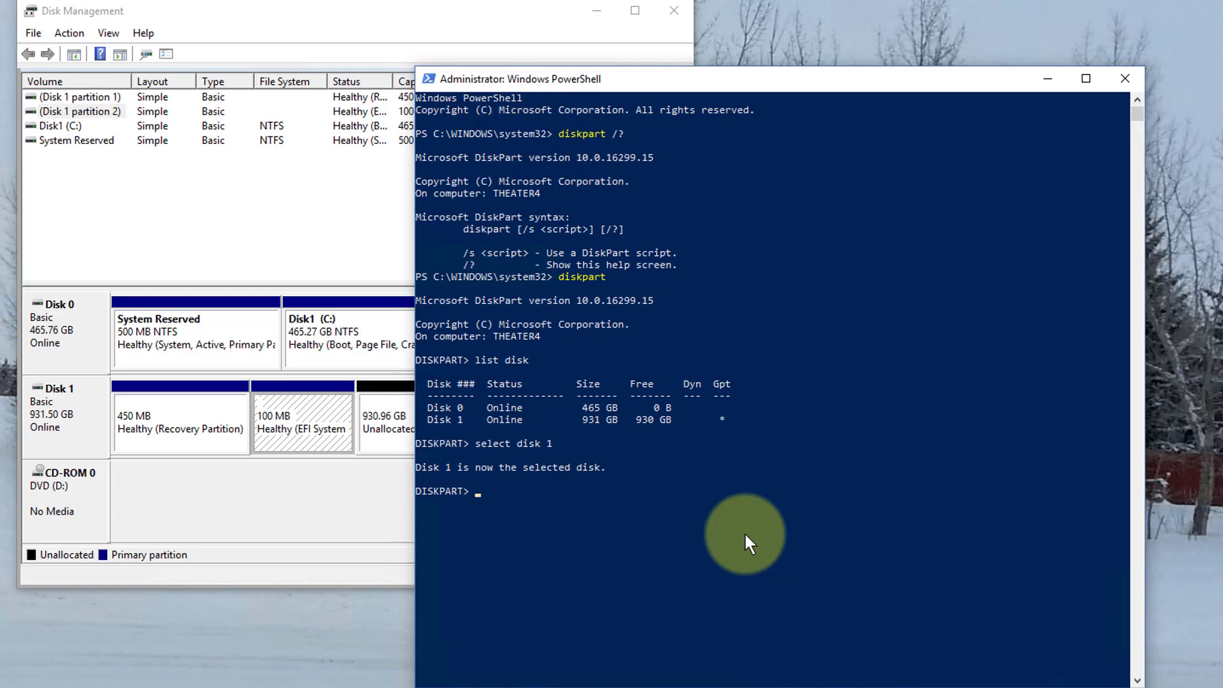
type("list partition")
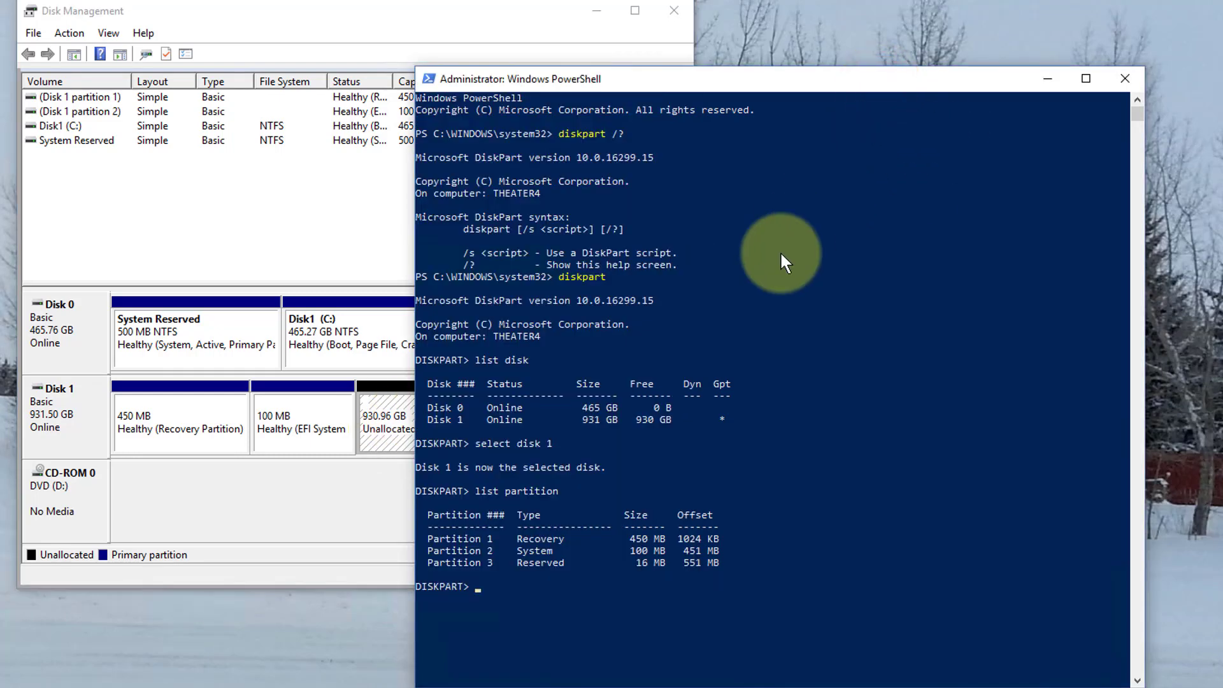
Enter delete partition override and select partition 1 on Disk 1.
type("delete par")
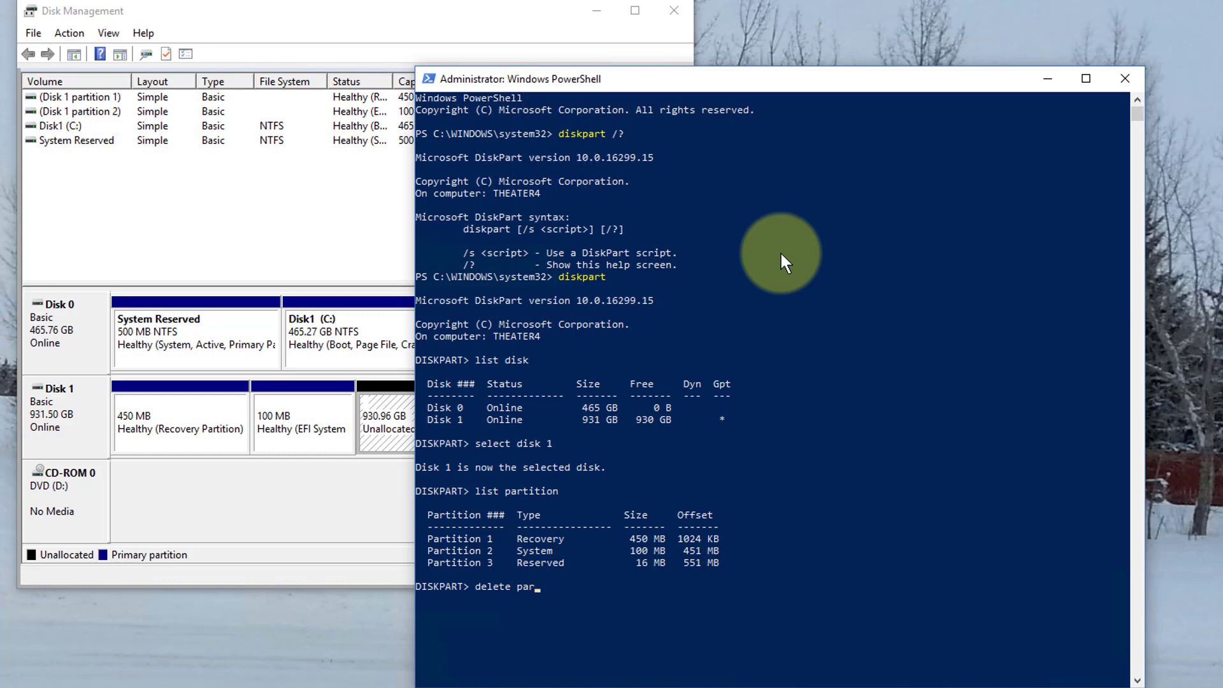
type("tition over")
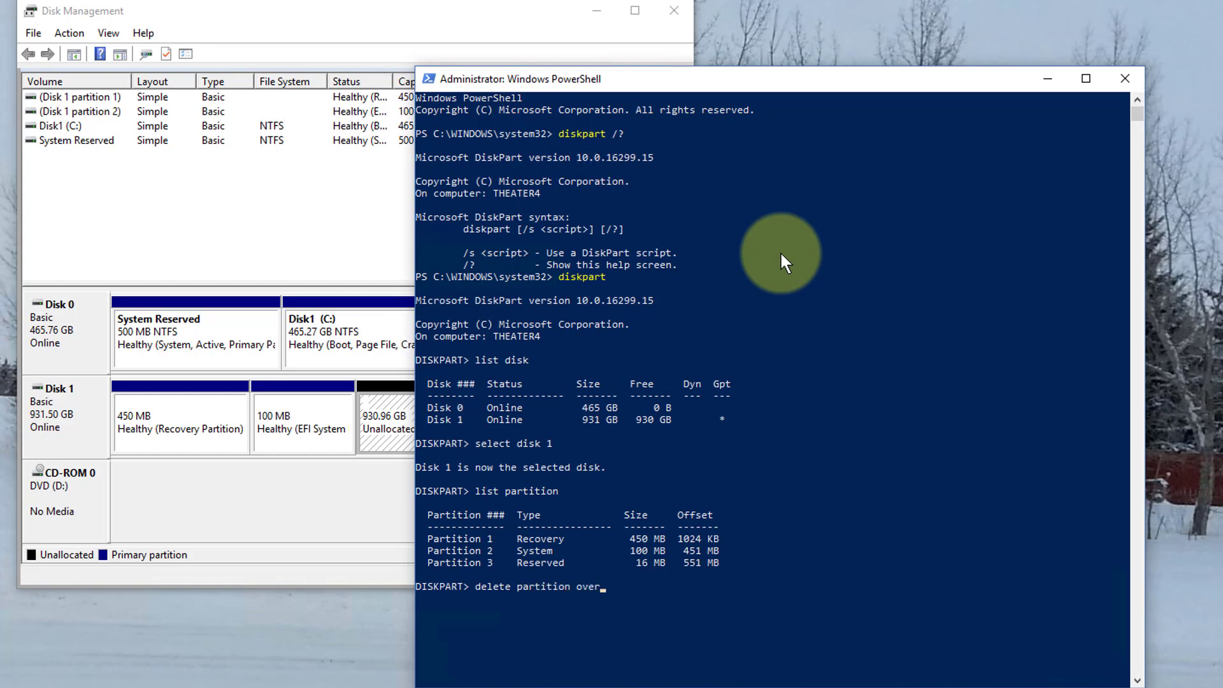
type("ride")
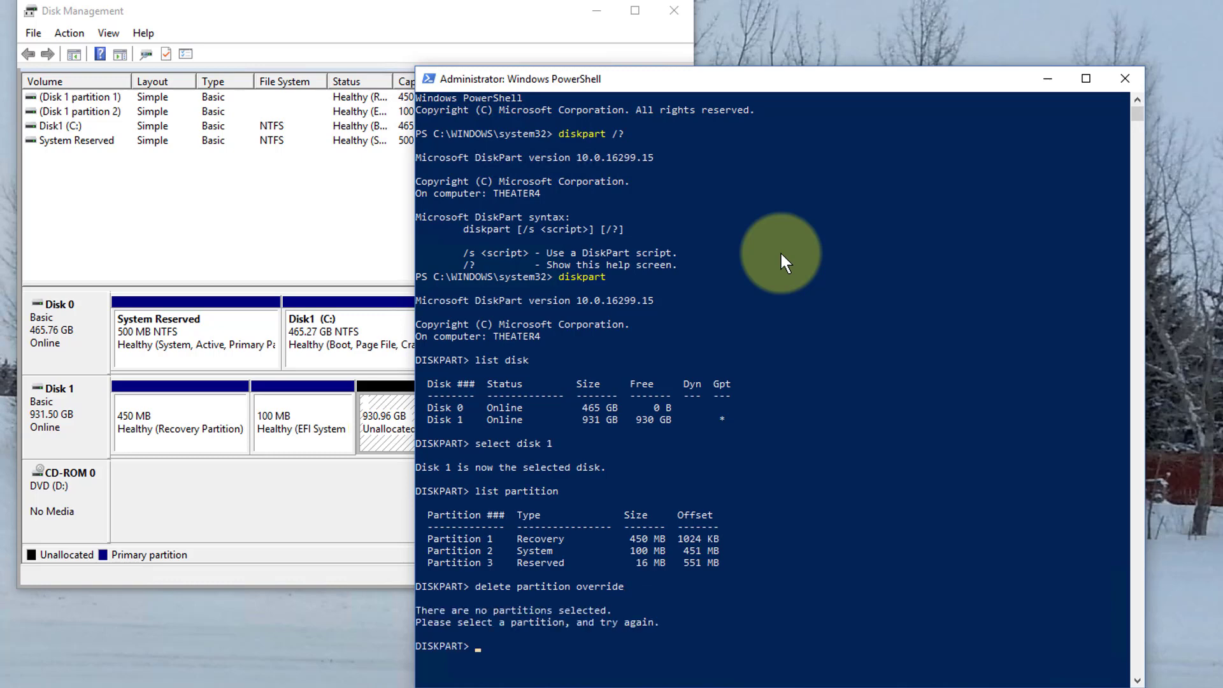
mouse_move(736, 539)
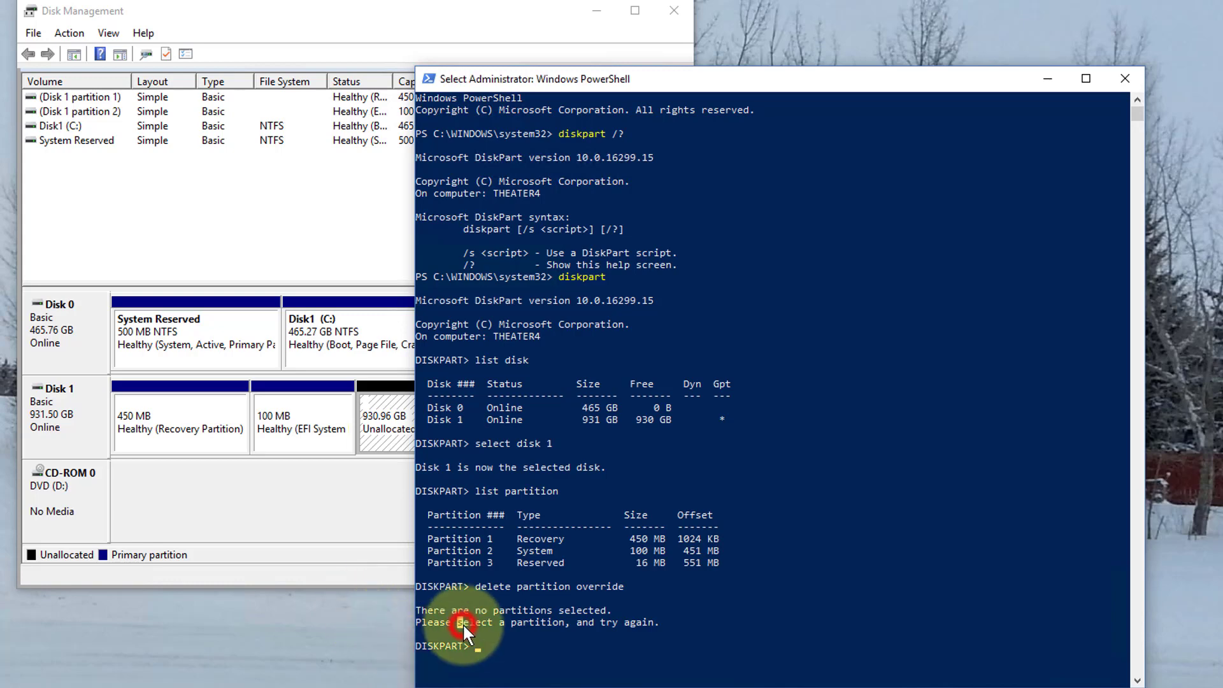
type("select pa")
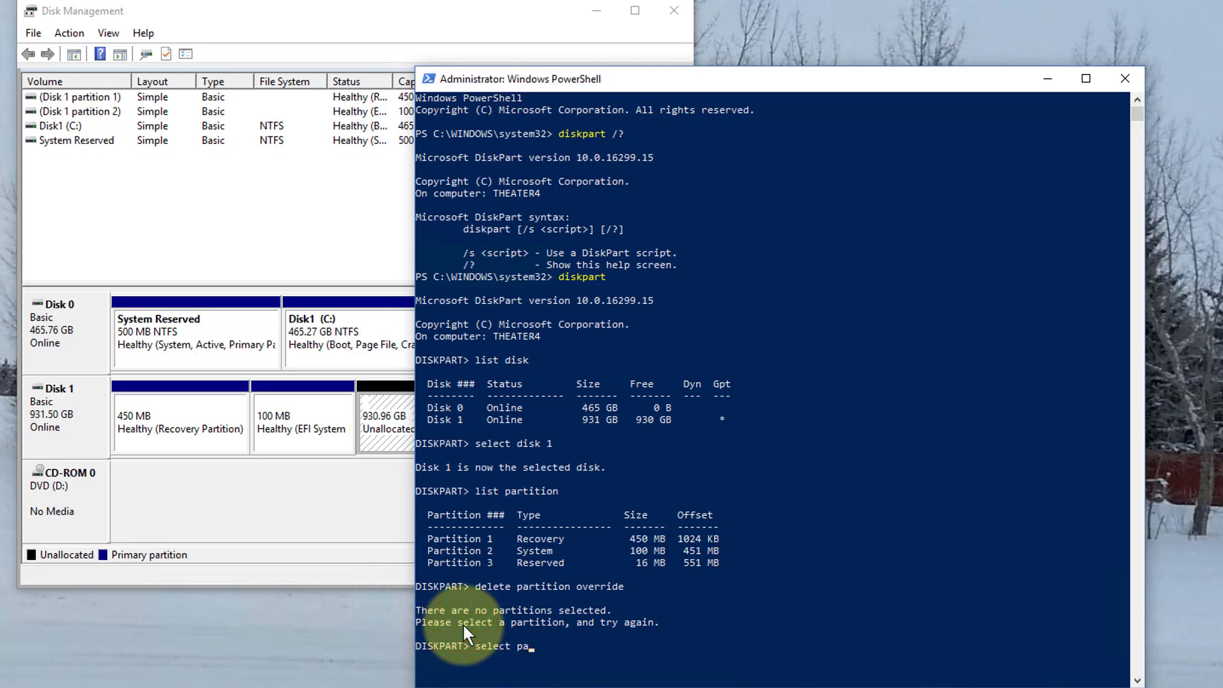
type("rtition")
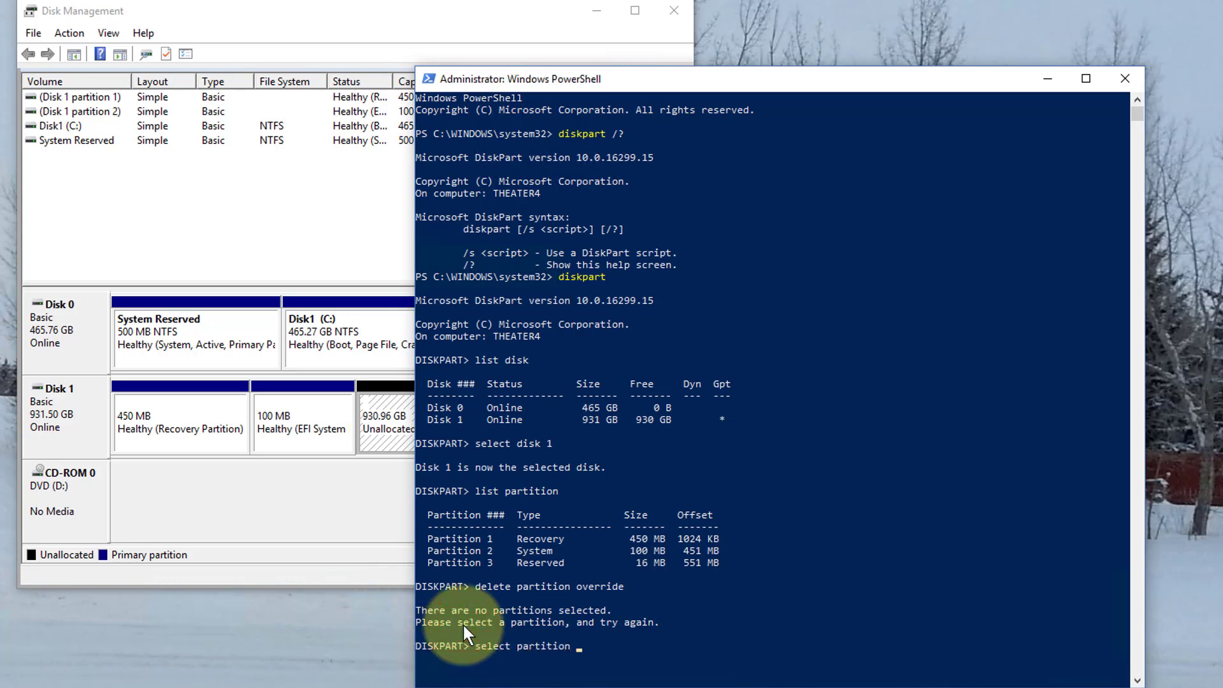
type("1")
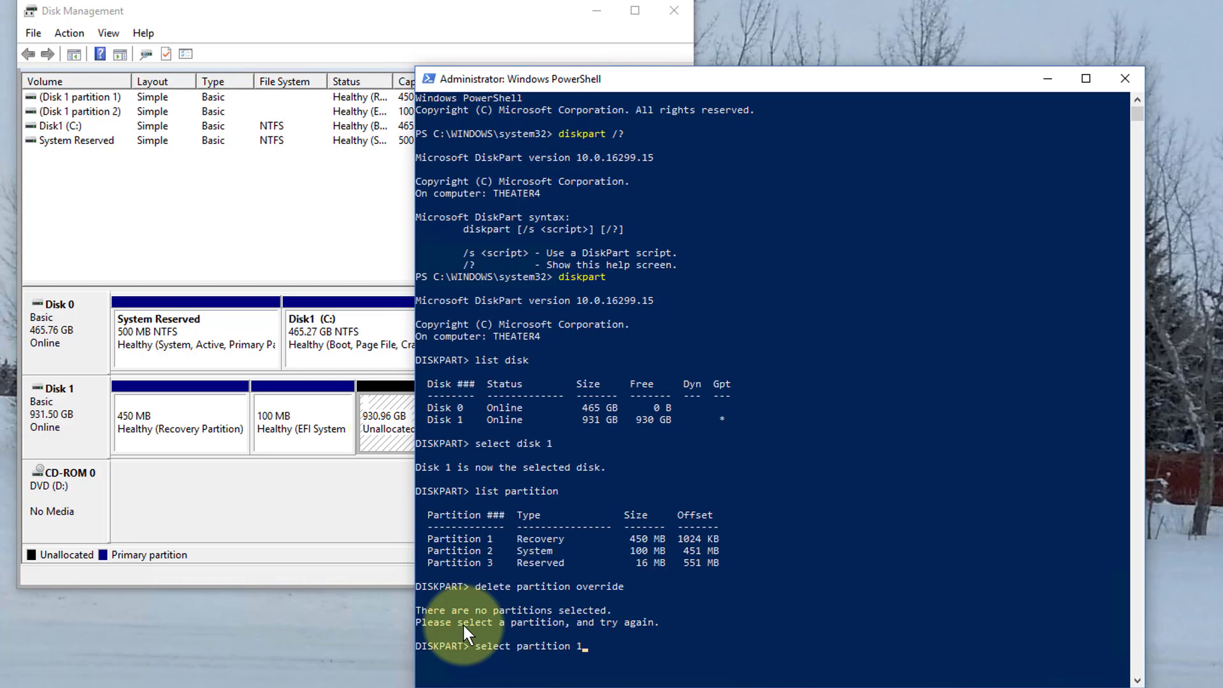
key("Return")
type("delete partition override")
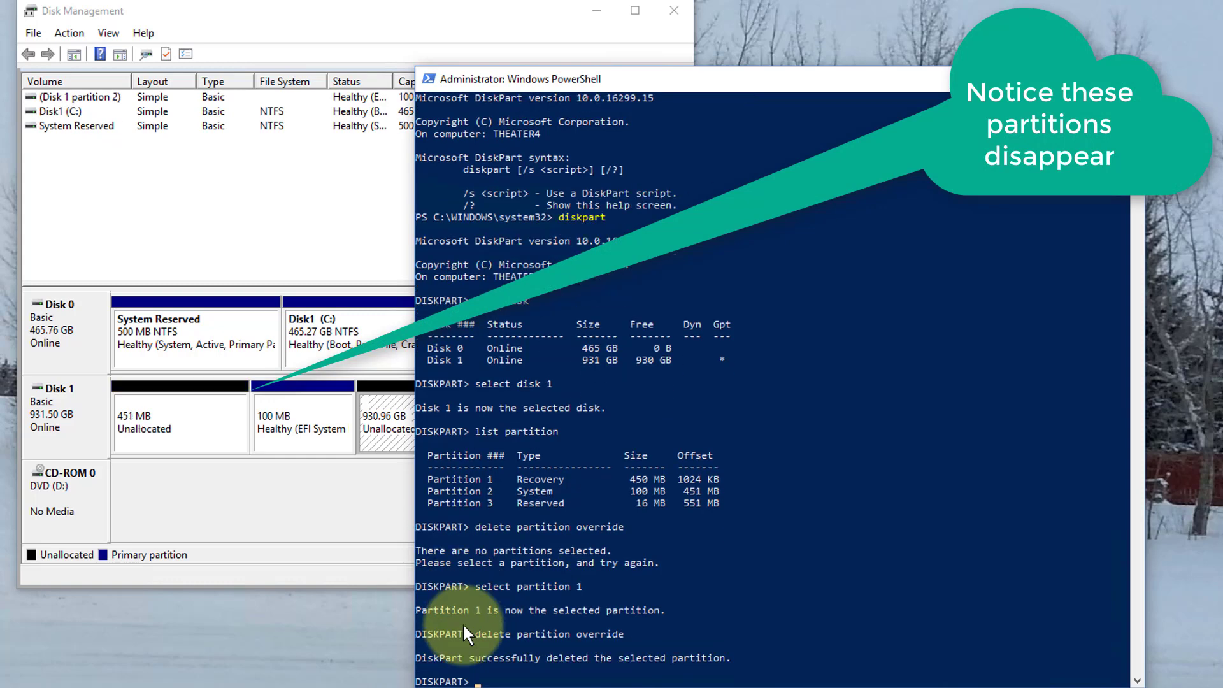
Relist, reselect partition 1 and force-delete the remaining partitions with delete partition override.
type("list partition")
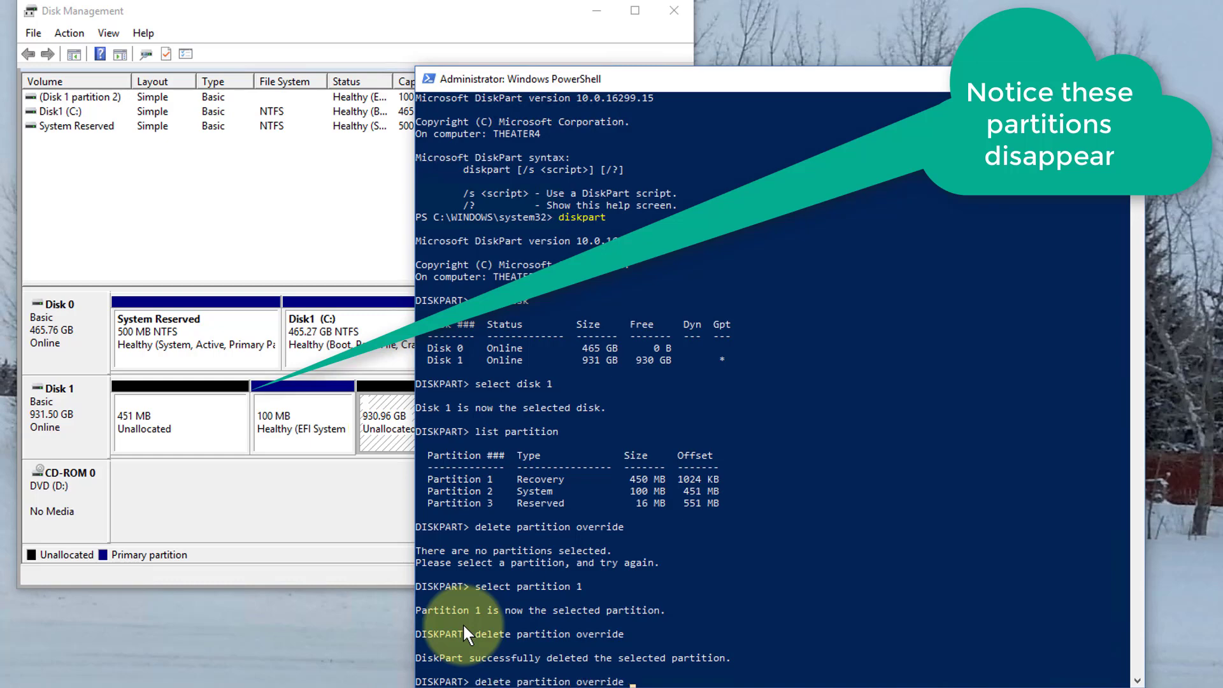
type("select disk")
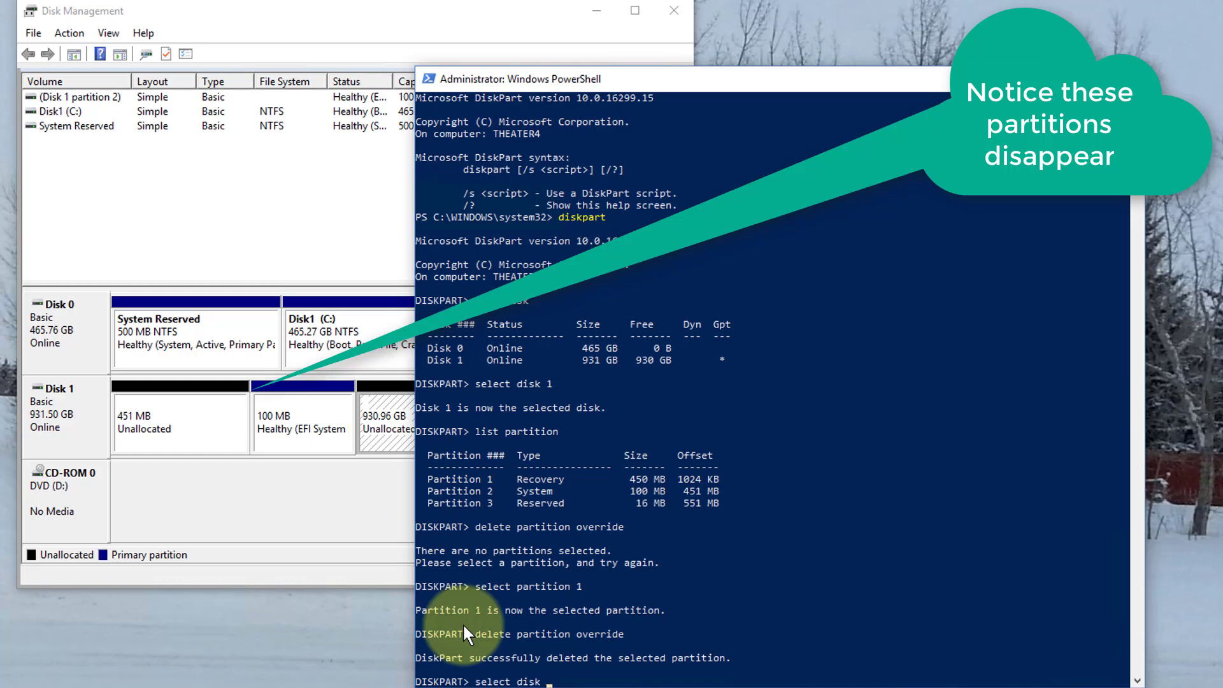
type("select partition 1")
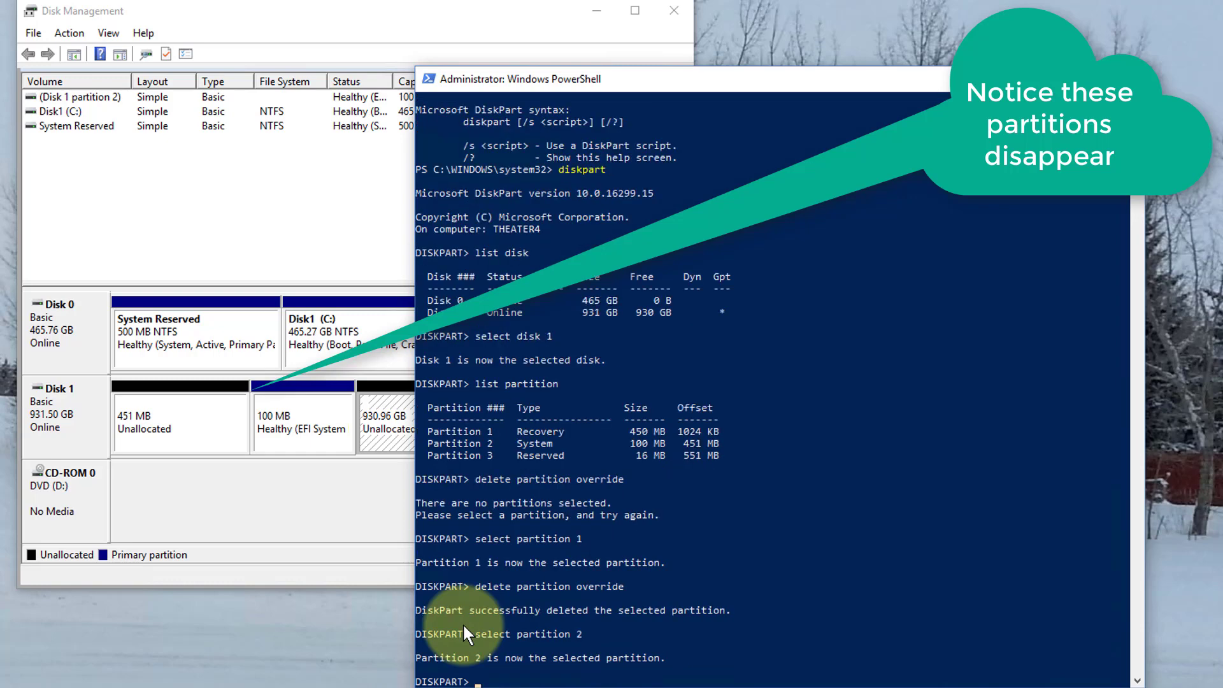
type("delete partition override")
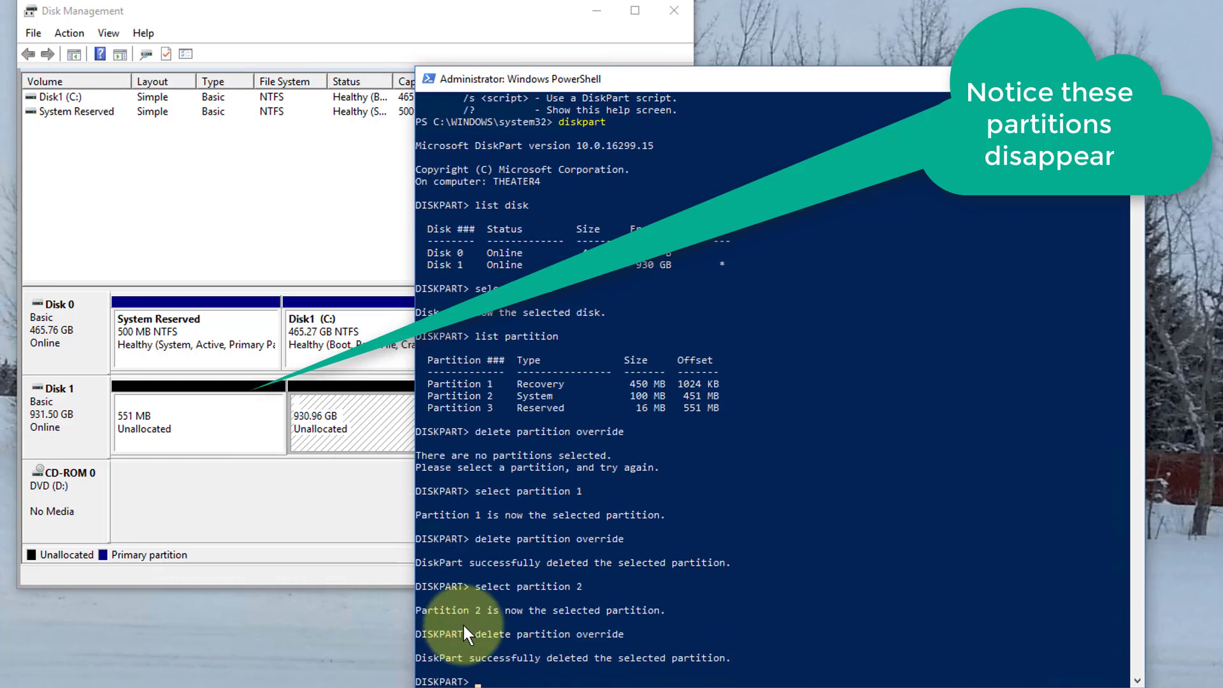
type("delete partition override")
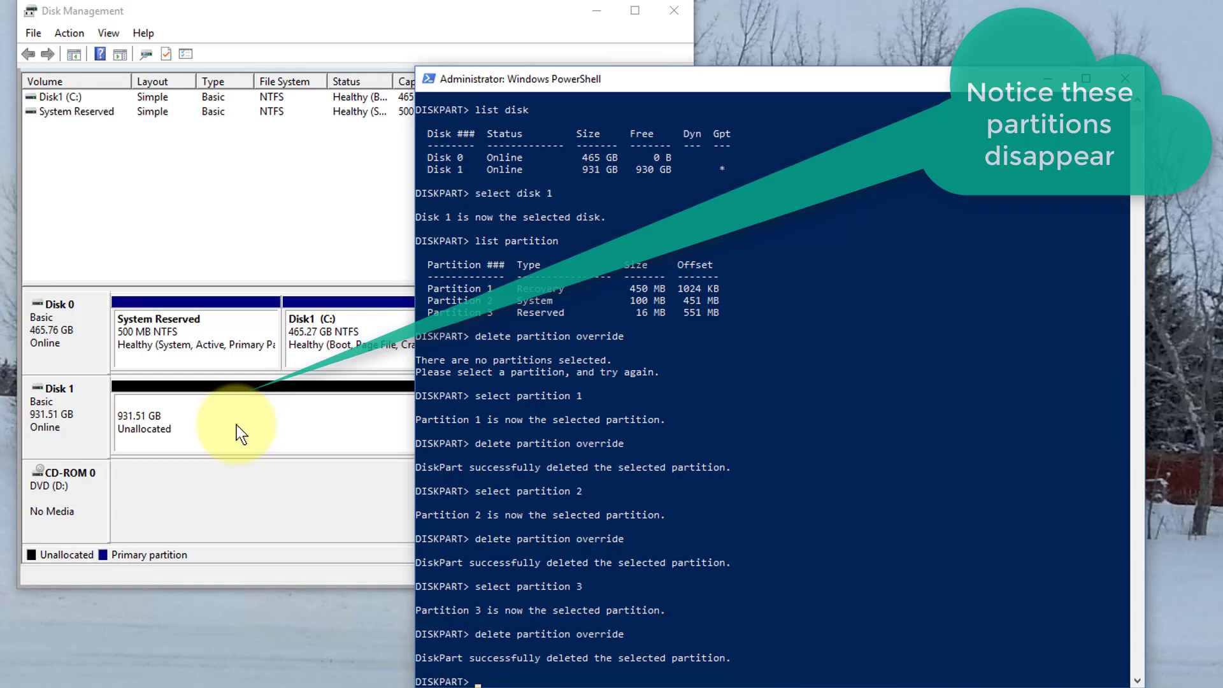
Create a 900000 MB simple volume on drive E labelled 'Data' from Disk 1's unallocated space.
right_click(191, 421)
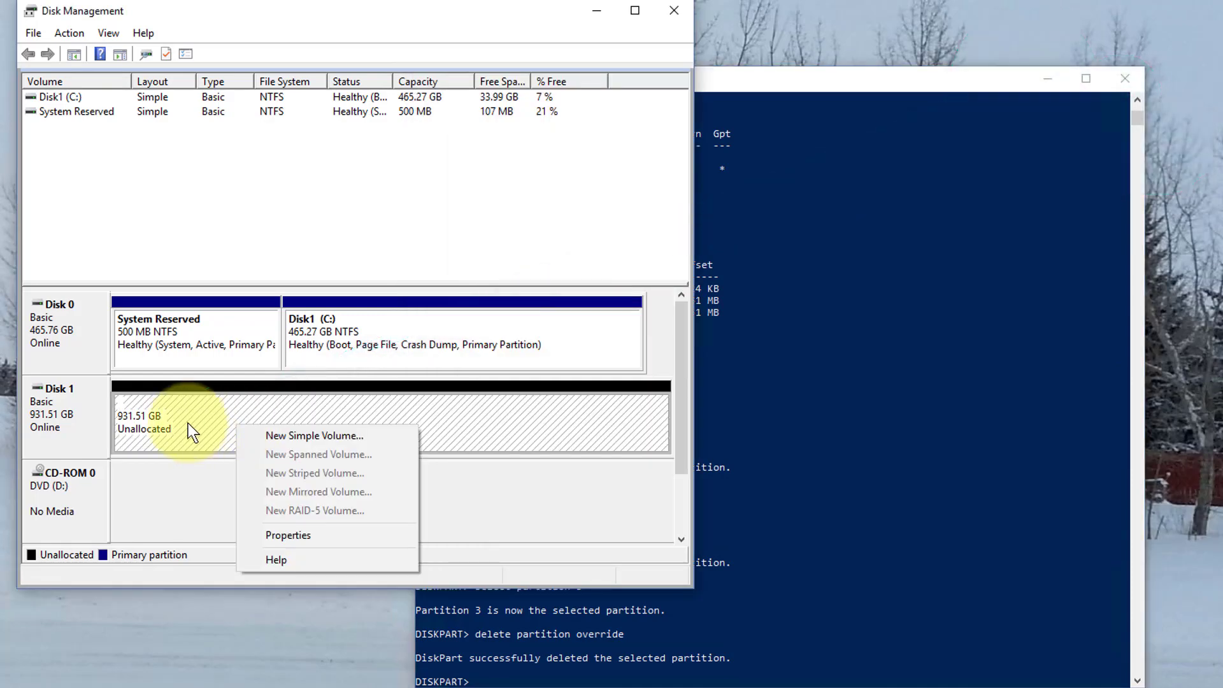
mouse_move(314, 435)
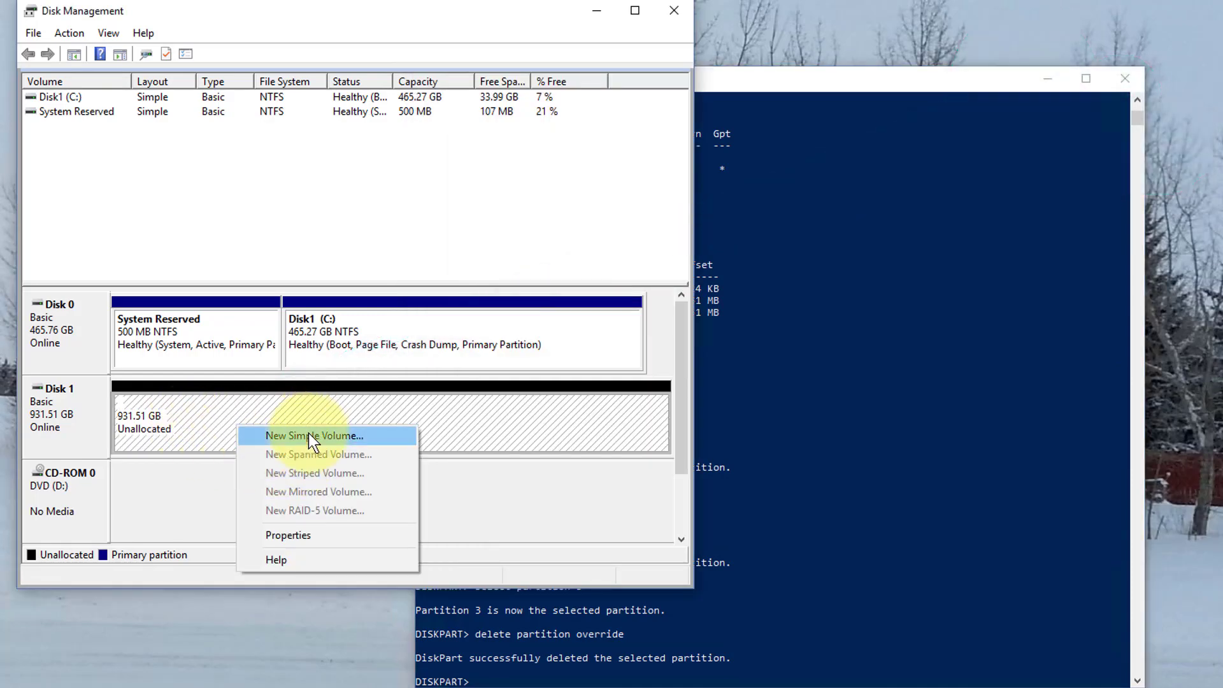
left_click(314, 435)
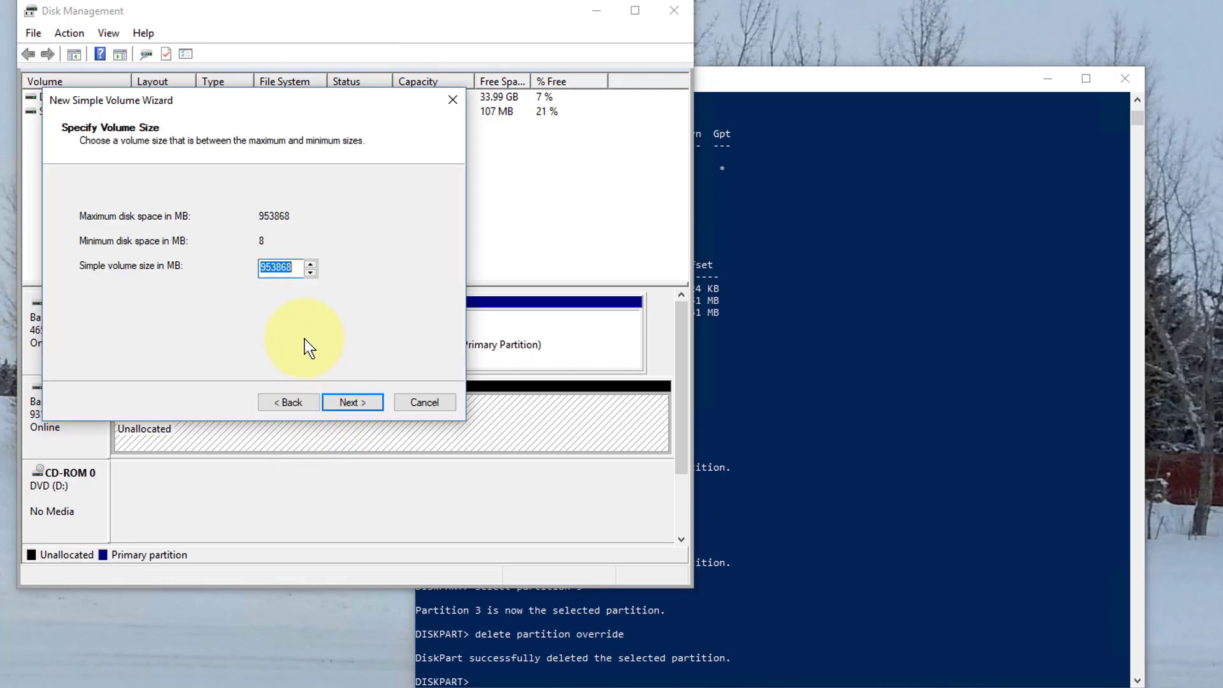
mouse_move(161, 248)
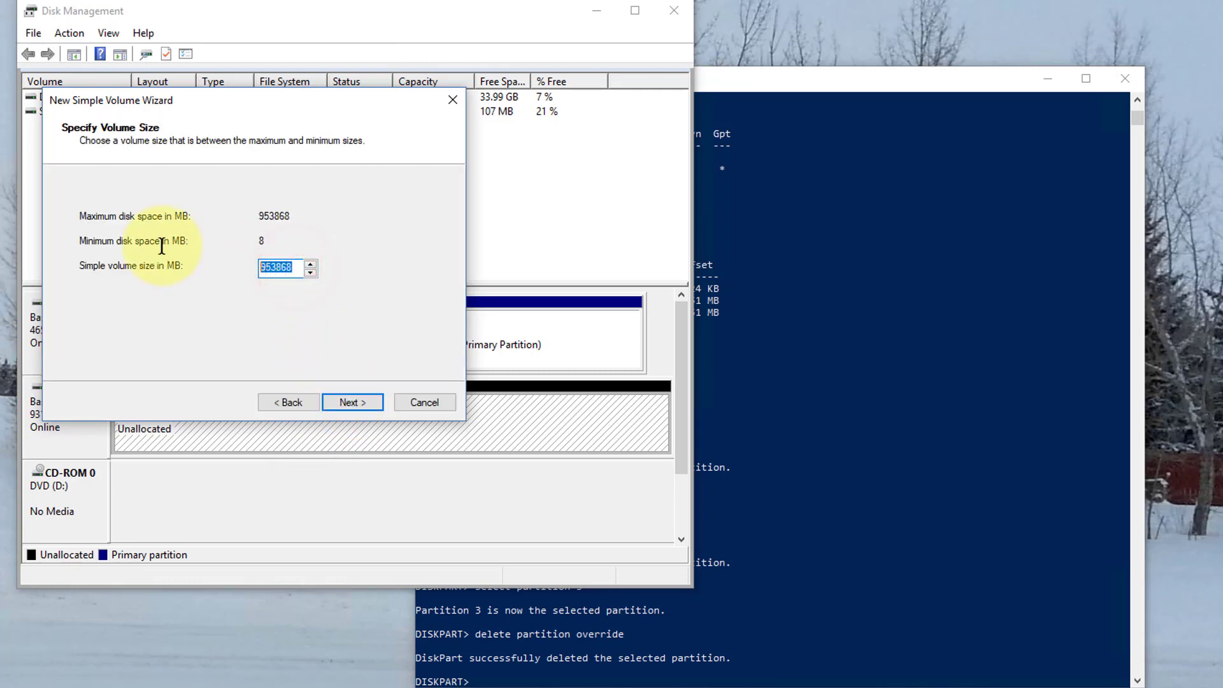
type("900000")
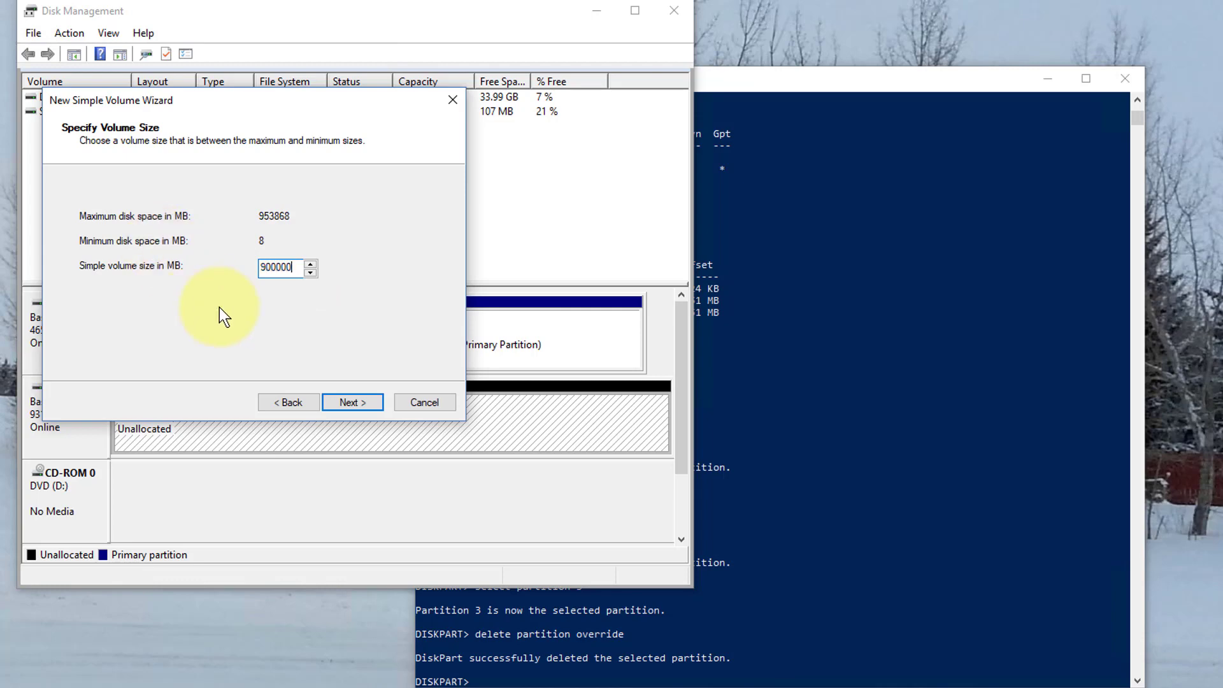
left_click(352, 402)
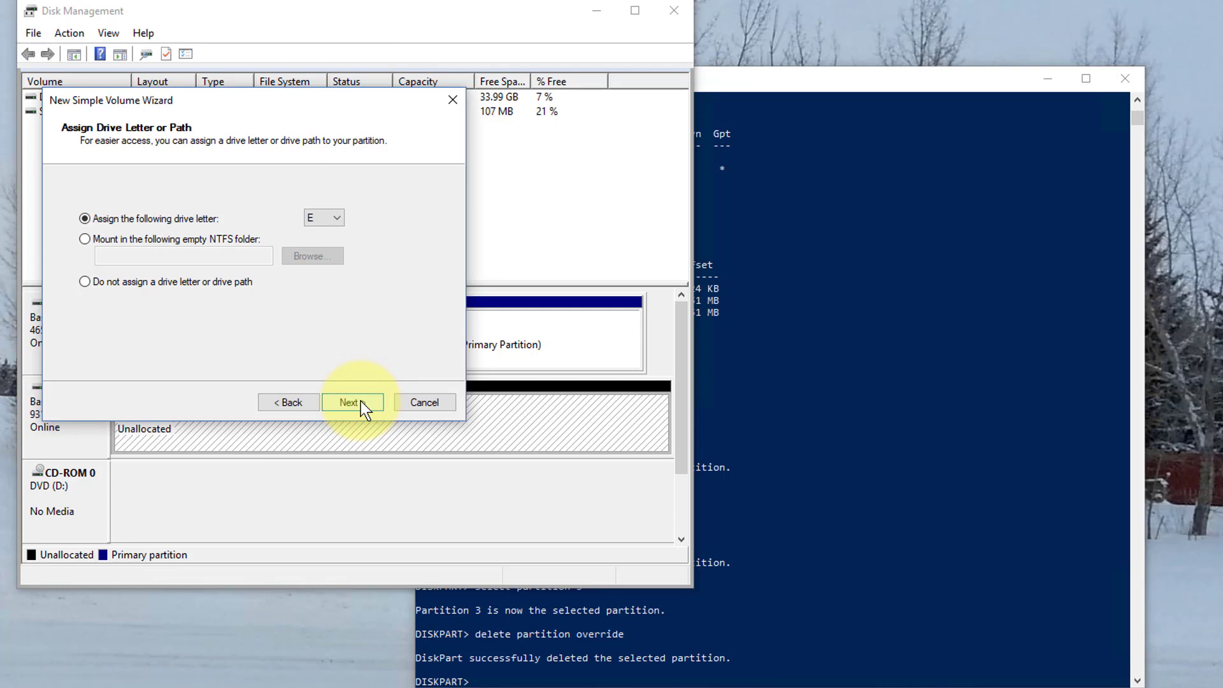
left_click(352, 402)
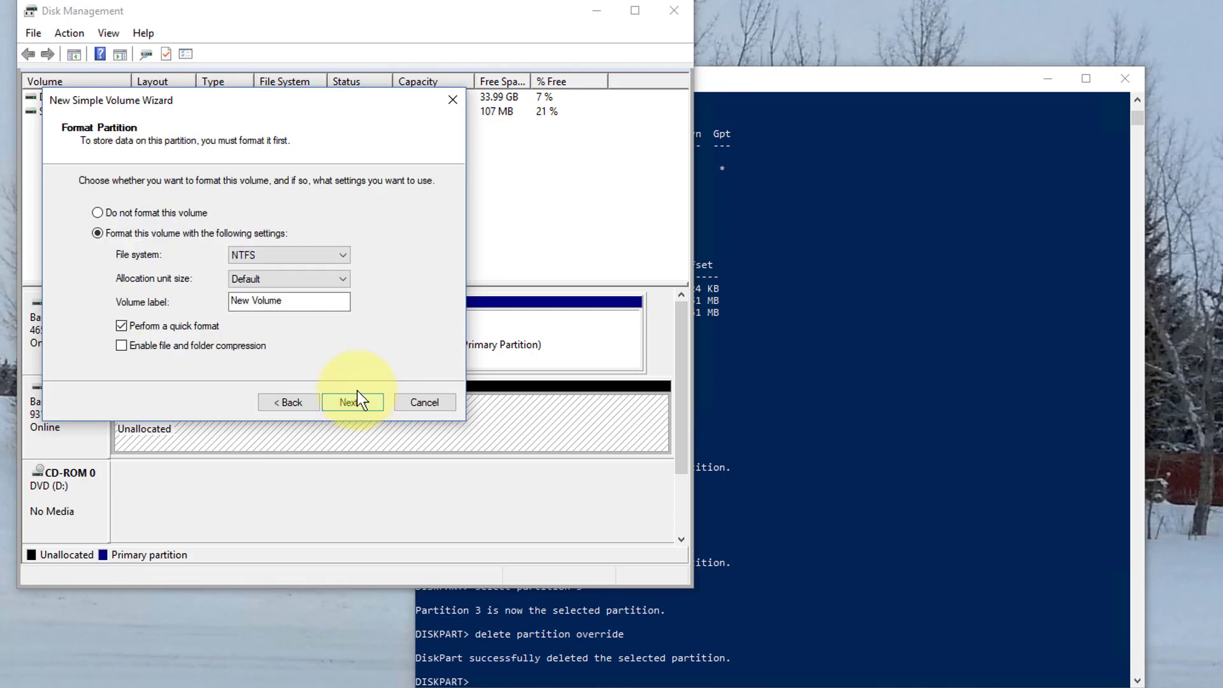
type("Data")
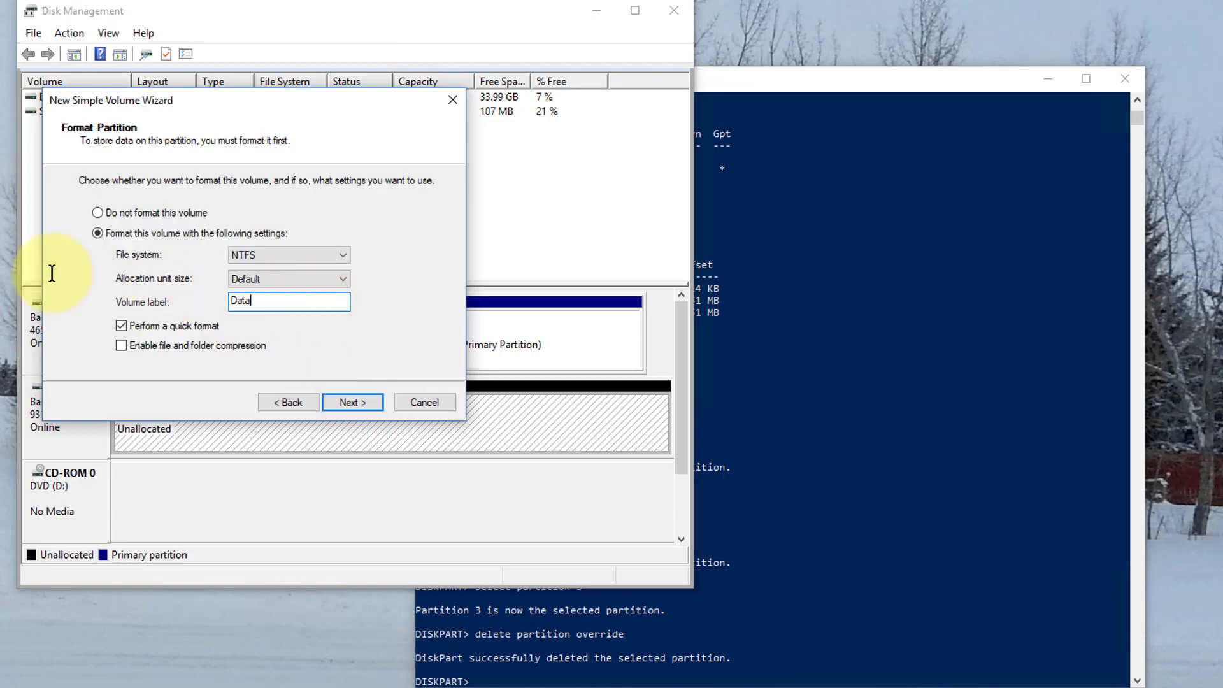
type("Drive")
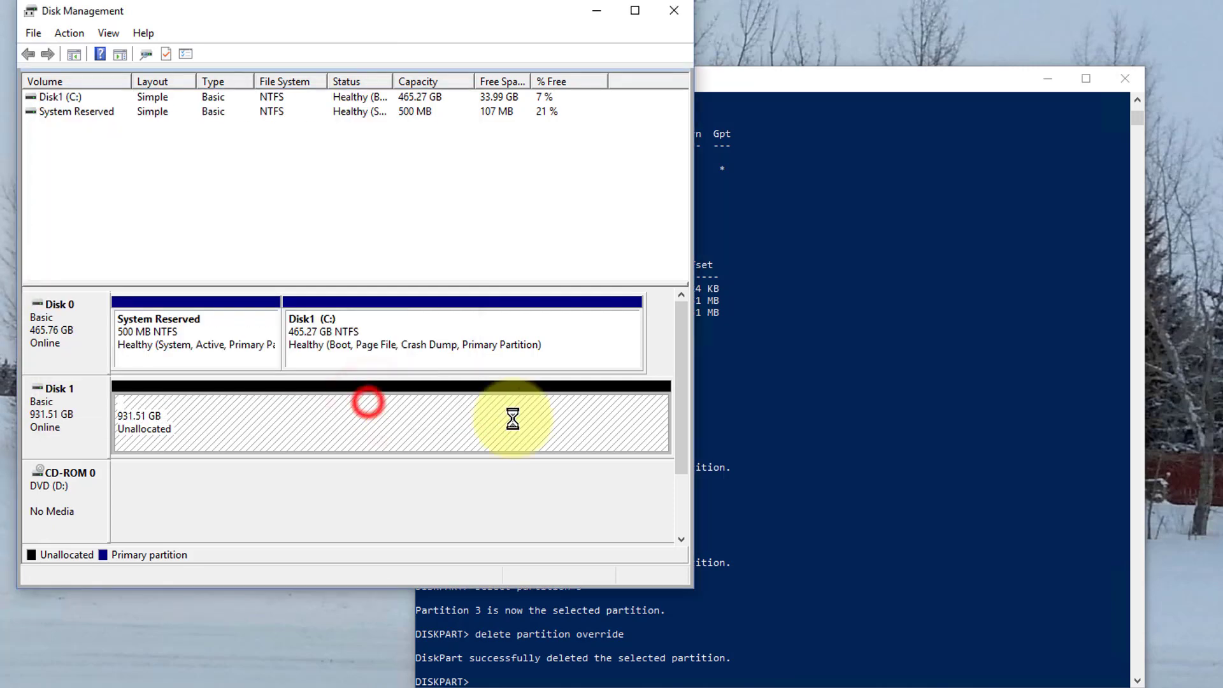
mouse_move(816, 109)
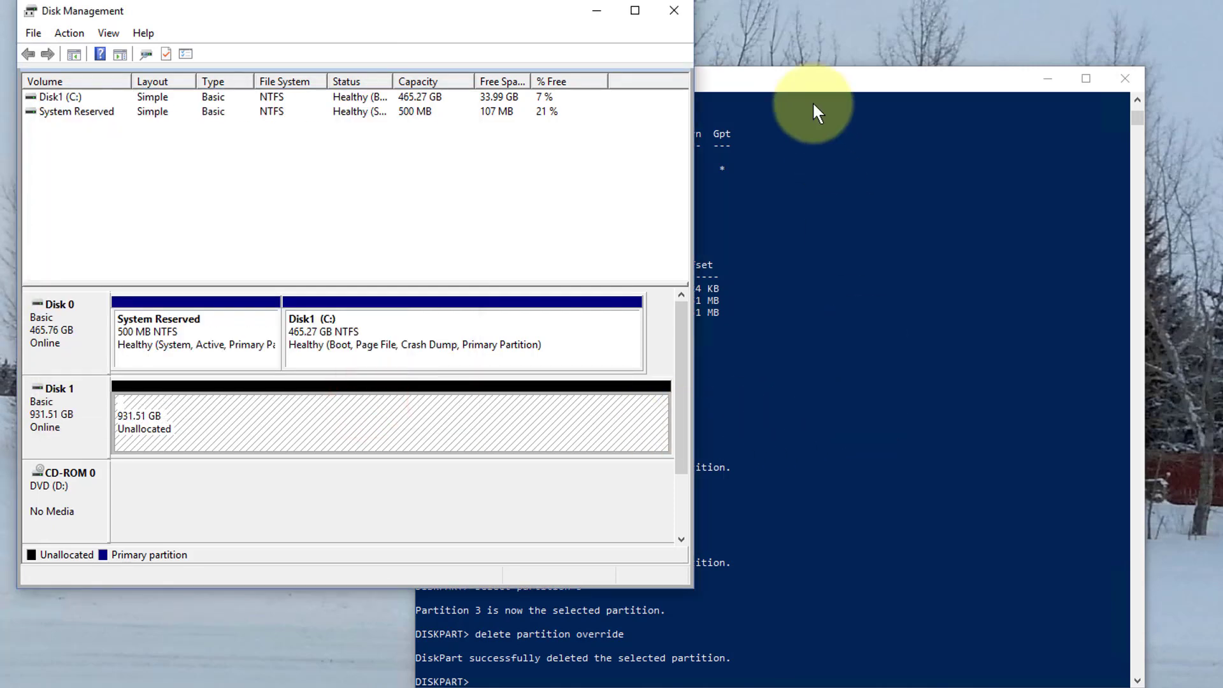